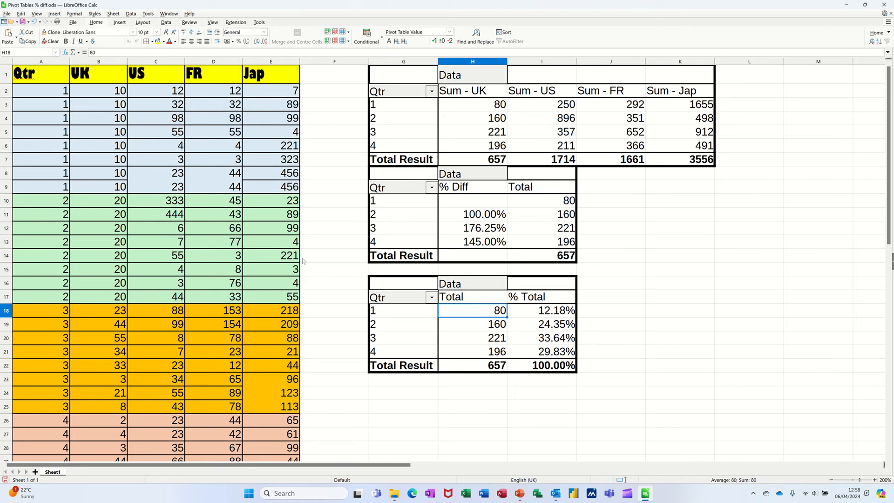
{"action": "mouse_move", "coordinate": [466, 212]}
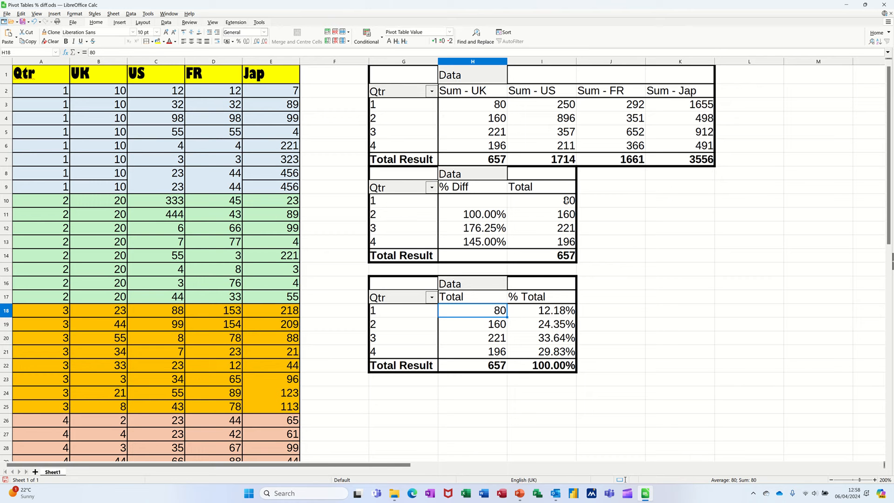
{"action": "mouse_move", "coordinate": [497, 217]}
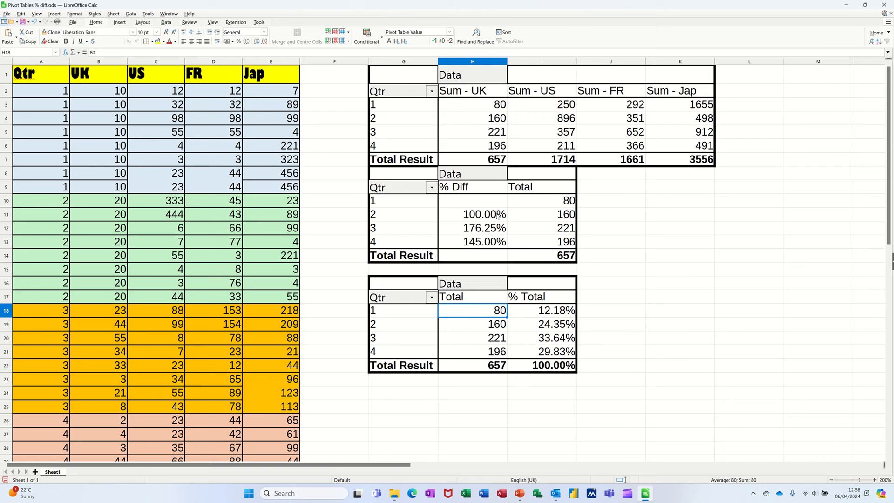
{"action": "mouse_move", "coordinate": [554, 207]}
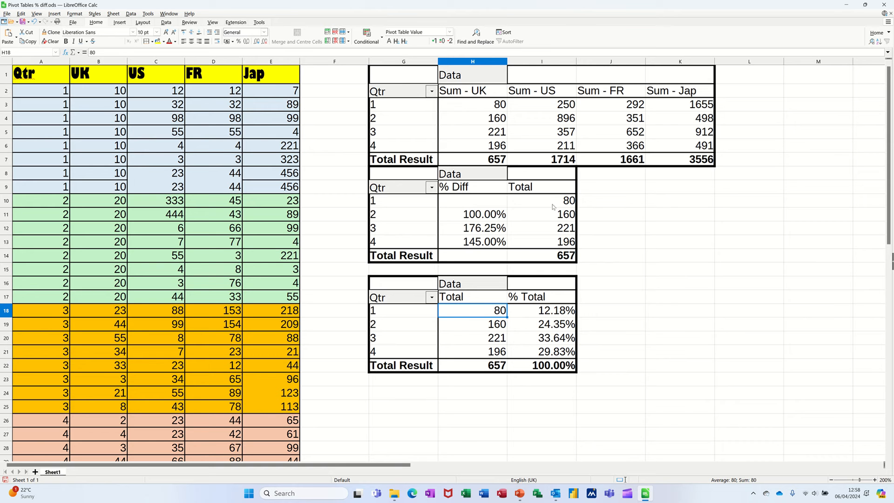
{"action": "mouse_move", "coordinate": [493, 219]}
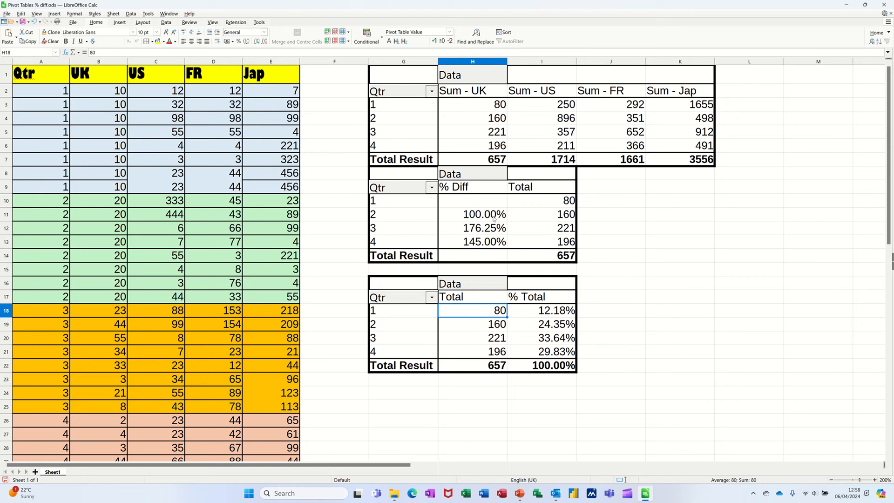
{"action": "mouse_move", "coordinate": [518, 325]}
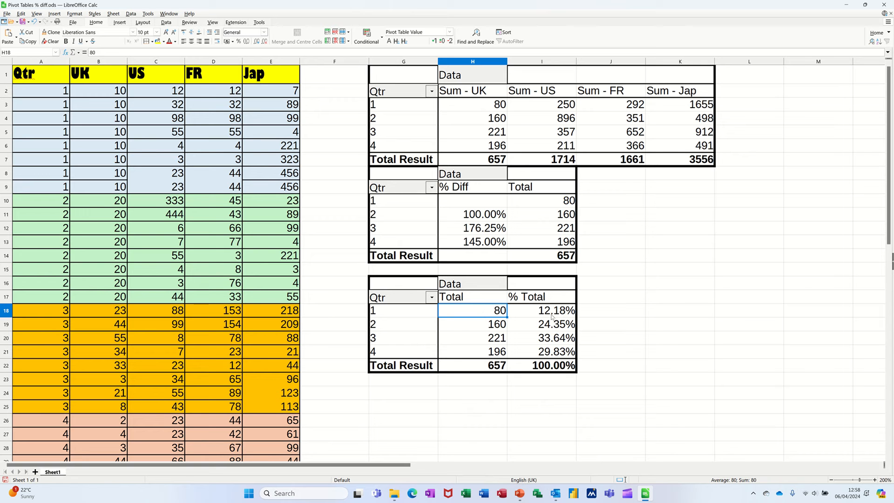
{"action": "mouse_move", "coordinate": [526, 312]}
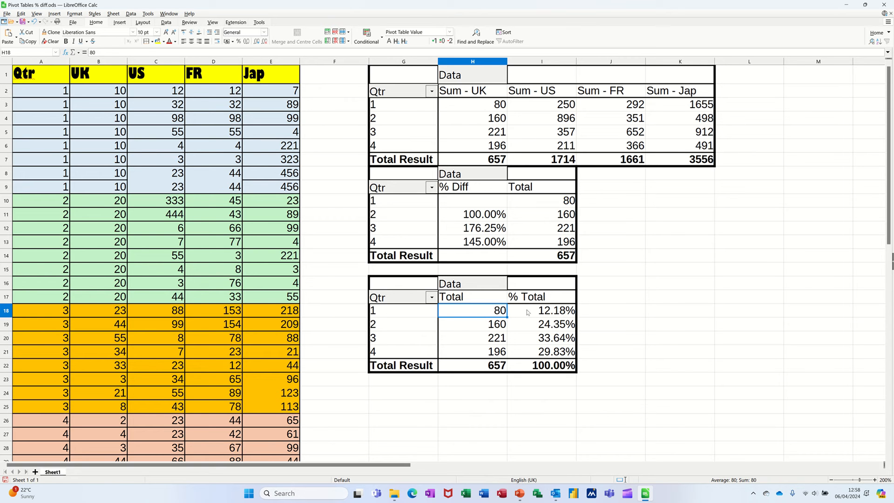
{"action": "mouse_move", "coordinate": [546, 318]}
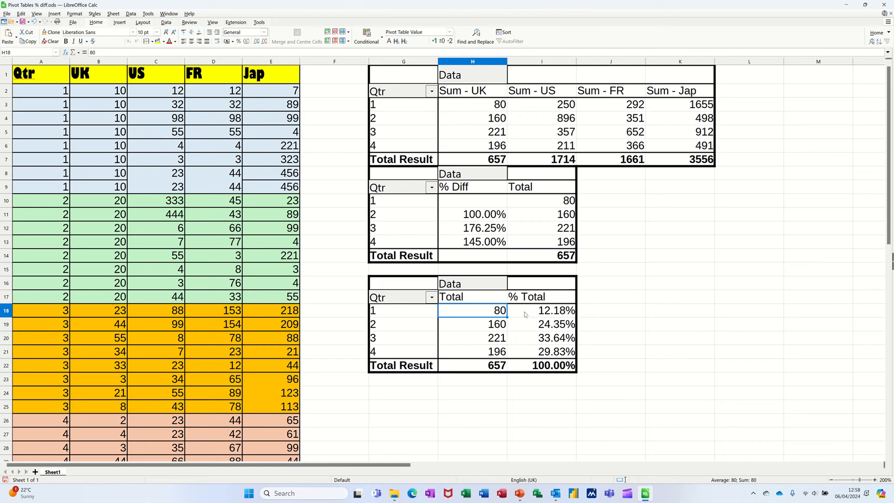
{"action": "mouse_move", "coordinate": [540, 315]}
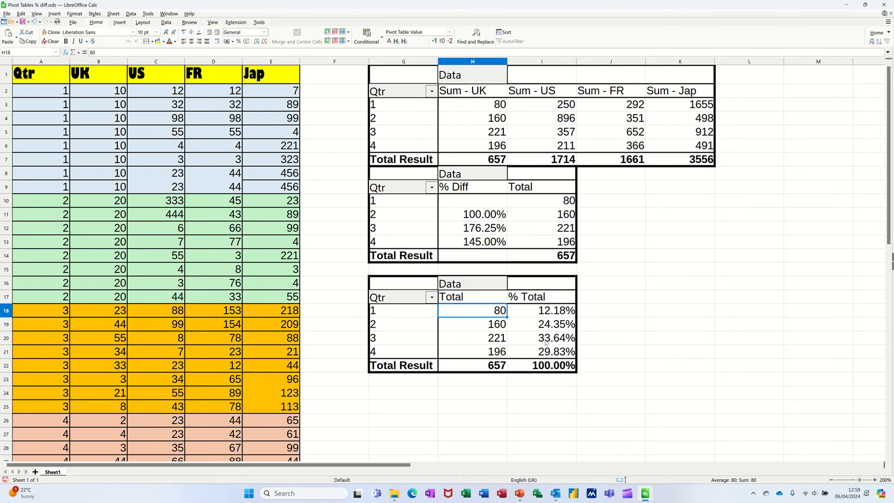
{"action": "mouse_move", "coordinate": [544, 342]}
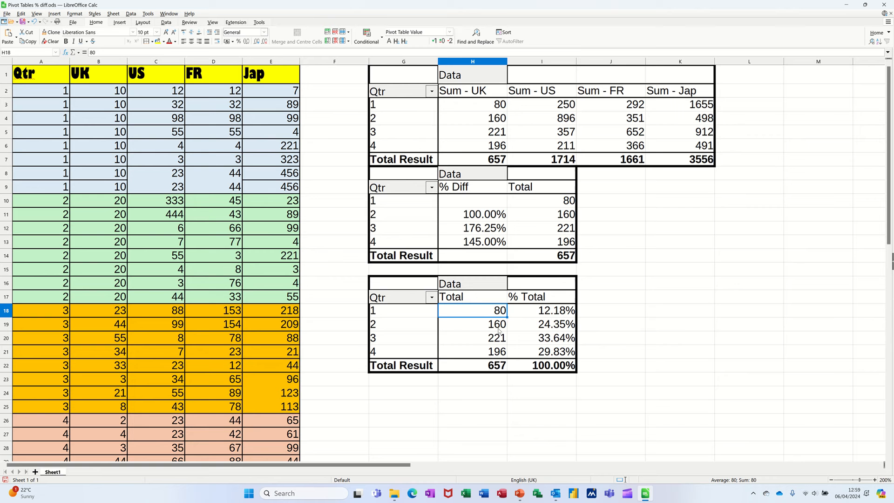
{"action": "mouse_move", "coordinate": [269, 238]}
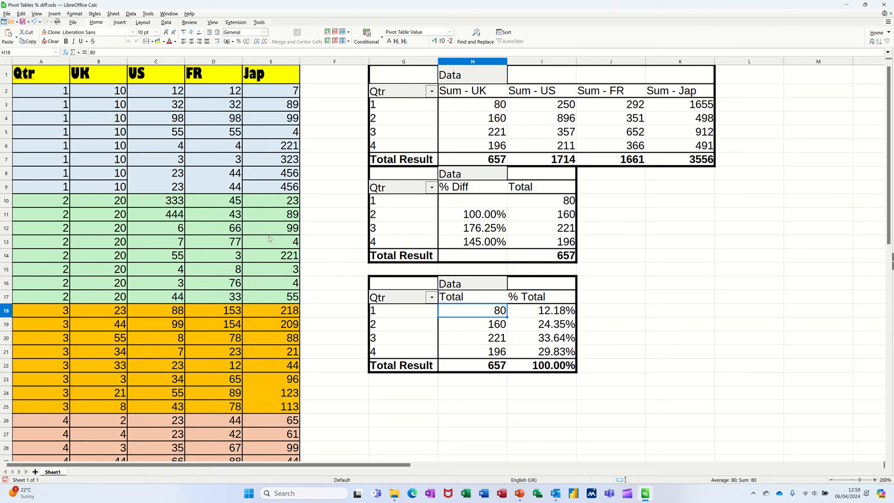
- Copy the quarterly country sales data from Sheet1 onto a new Sheet2
{"action": "left_click", "coordinate": [41, 73]}
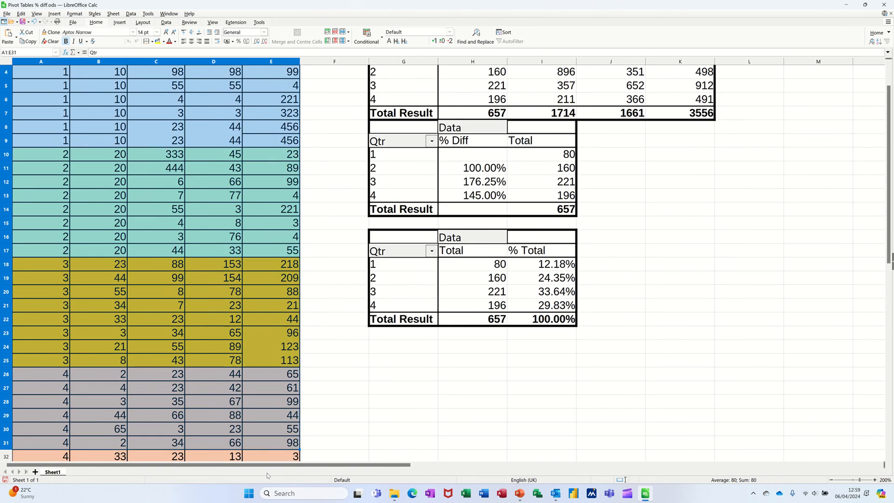
{"action": "scroll", "scroll_direction": "down", "scroll_amount": 3}
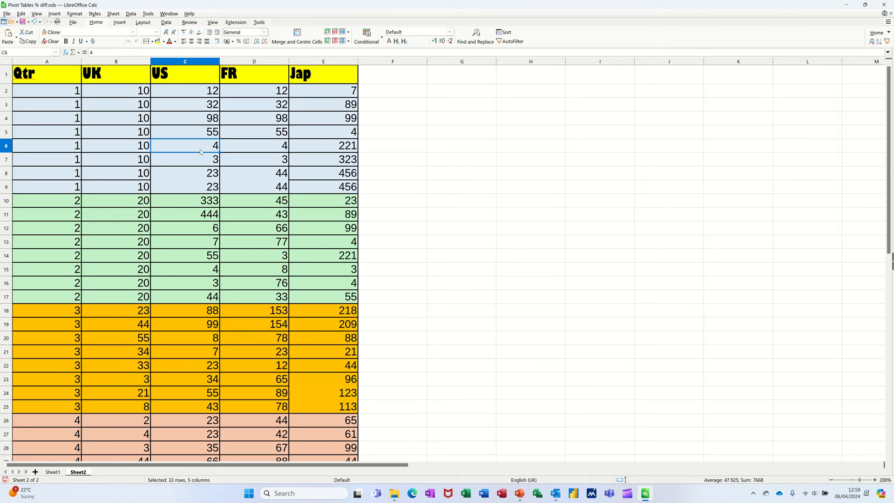
{"action": "left_click", "coordinate": [185, 145]}
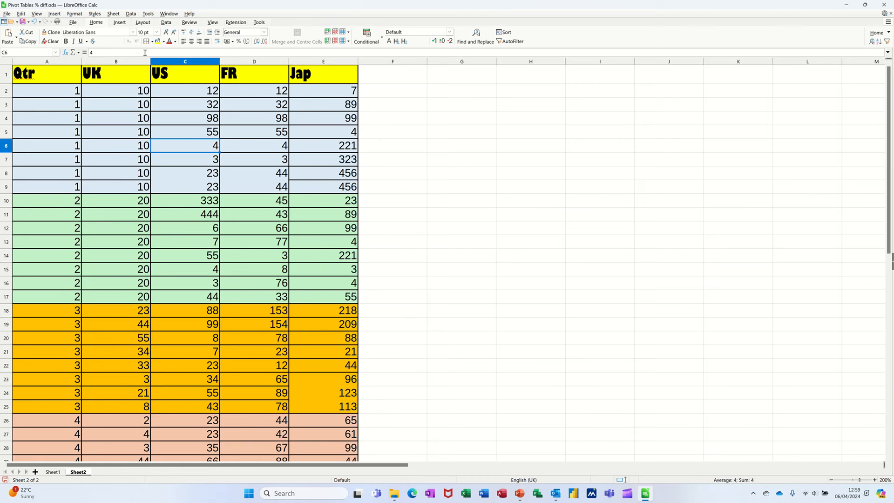
{"action": "left_click", "coordinate": [119, 22]}
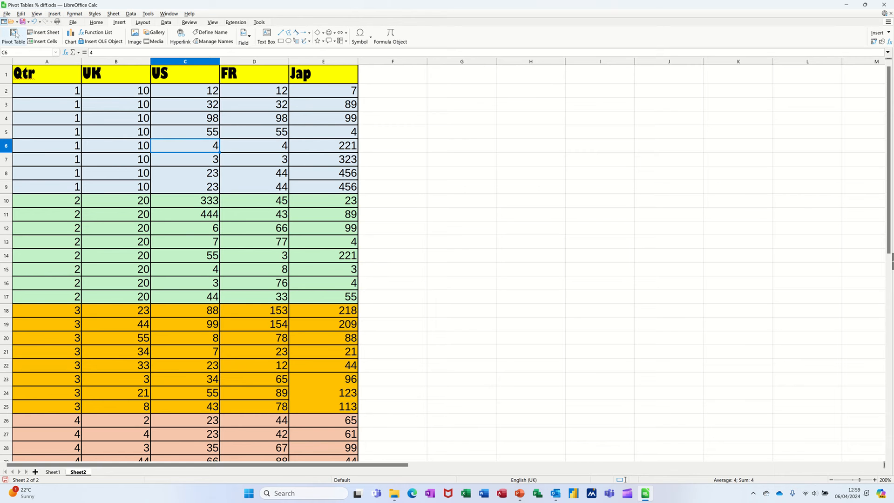
- Insert a pivot table using the current selection of Sheet2's data as source
{"action": "left_click", "coordinate": [13, 36]}
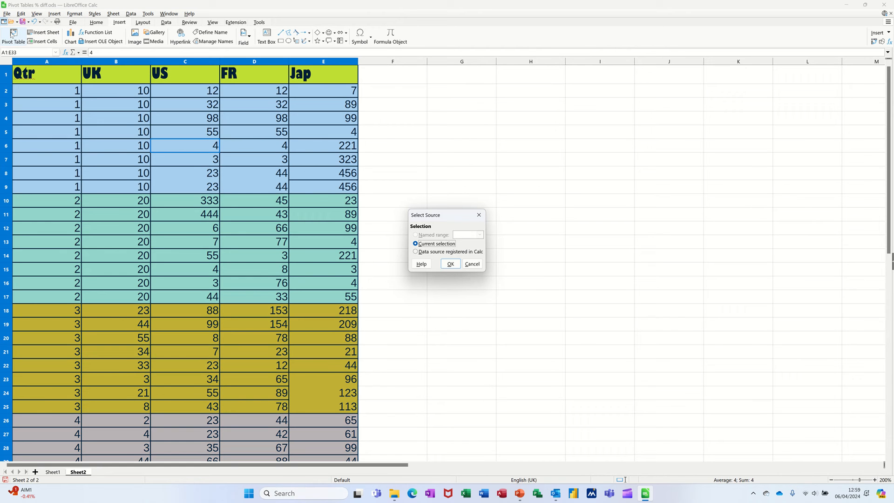
{"action": "mouse_move", "coordinate": [105, 150]}
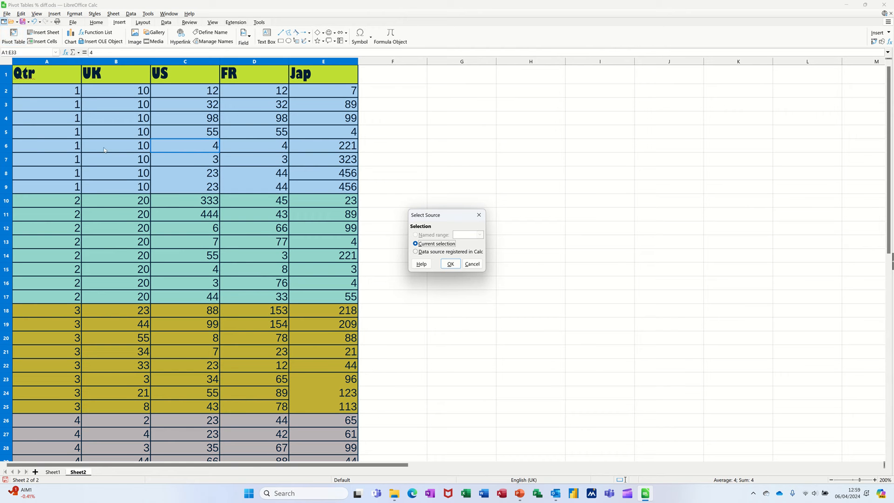
{"action": "mouse_move", "coordinate": [208, 82]}
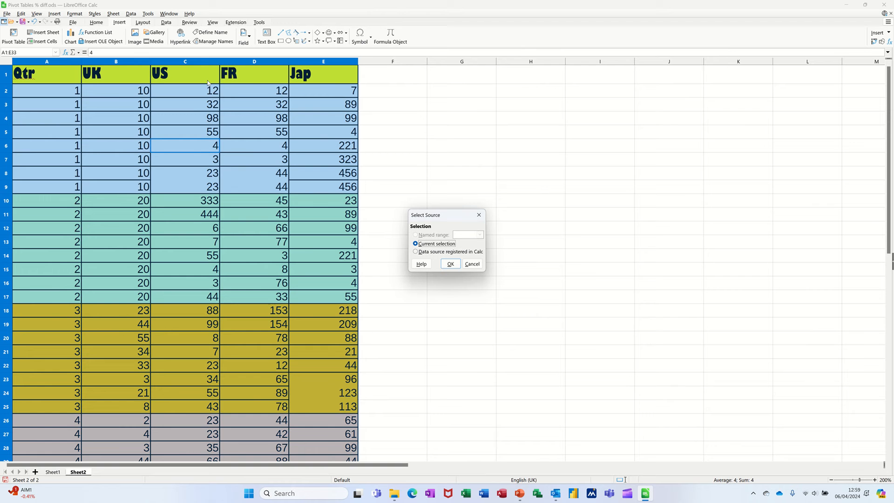
{"action": "mouse_move", "coordinate": [181, 249]}
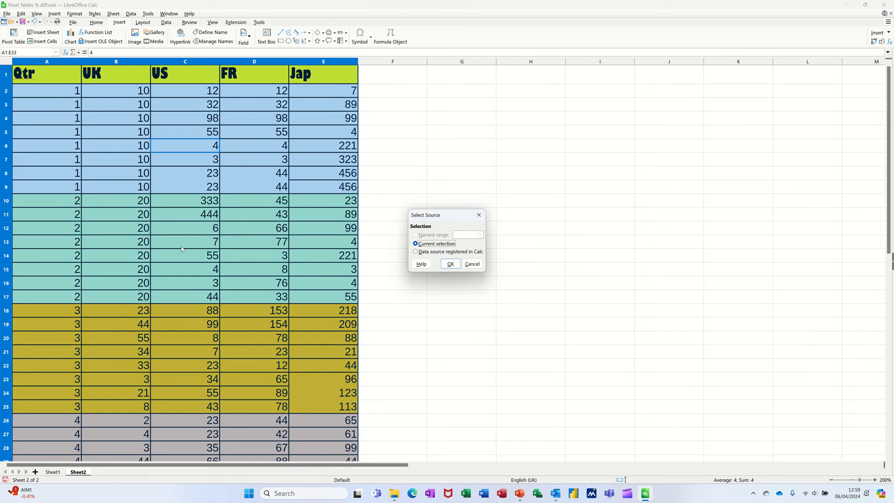
{"action": "mouse_move", "coordinate": [420, 258]}
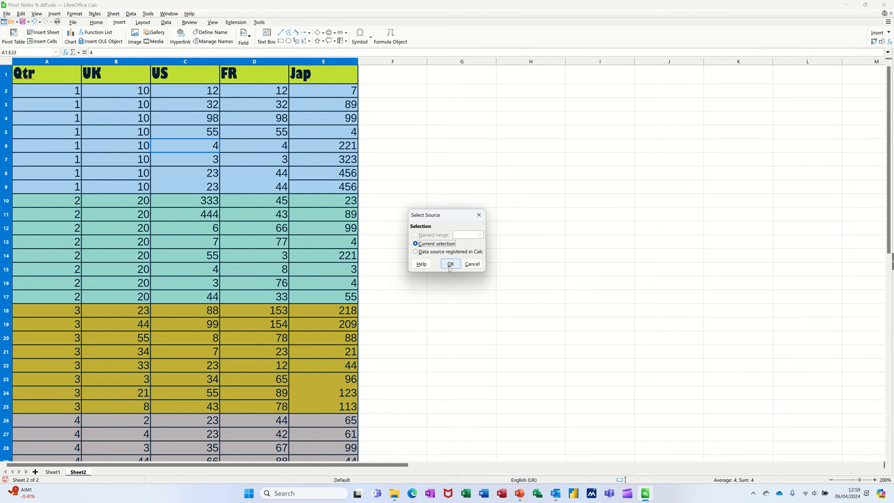
{"action": "left_click", "coordinate": [449, 263]}
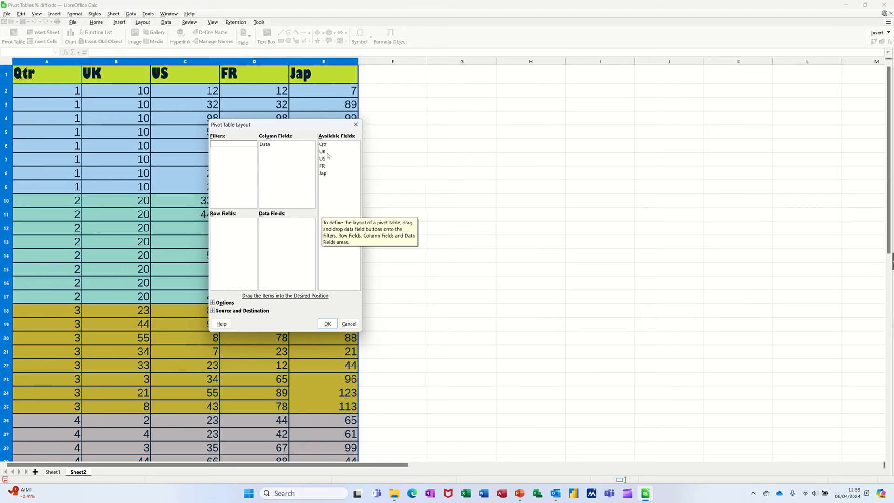
- Create a pivot table with Qtr as row field and sums of UK, US, FR, Jap
{"action": "left_click", "coordinate": [324, 144]}
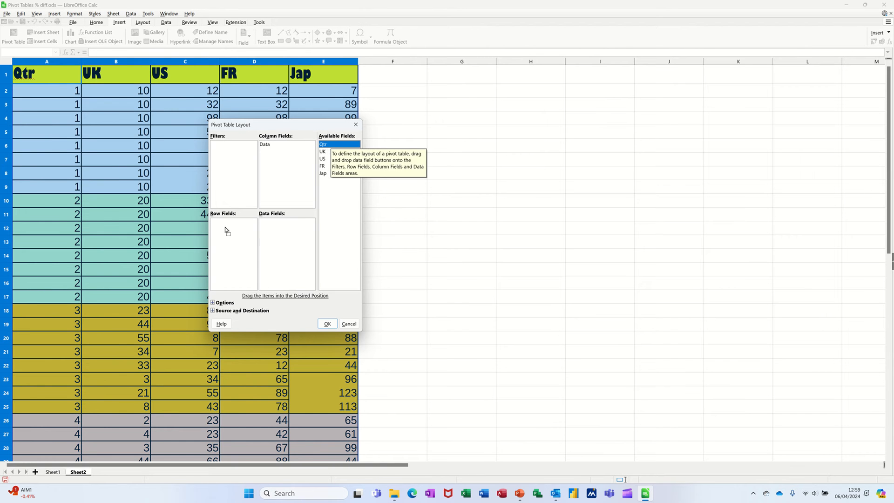
{"action": "left_click_drag", "start_coordinate": [323, 144], "coordinate": [225, 221]}
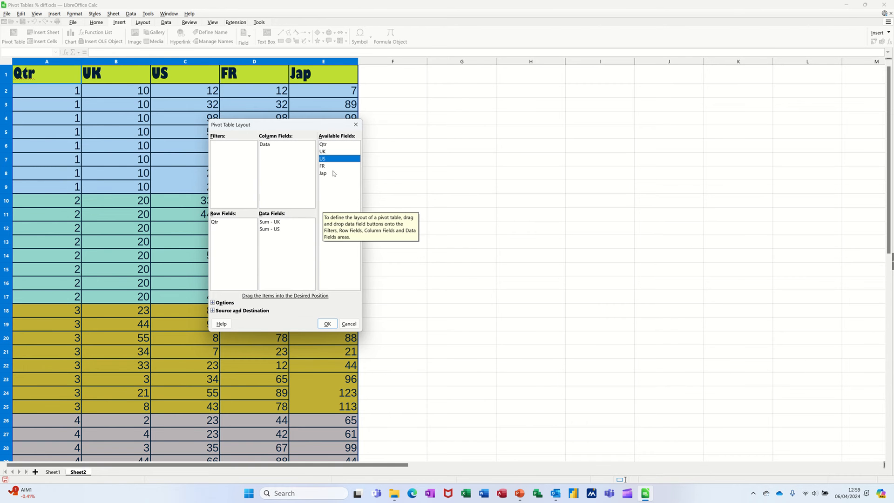
{"action": "left_click", "coordinate": [322, 166]}
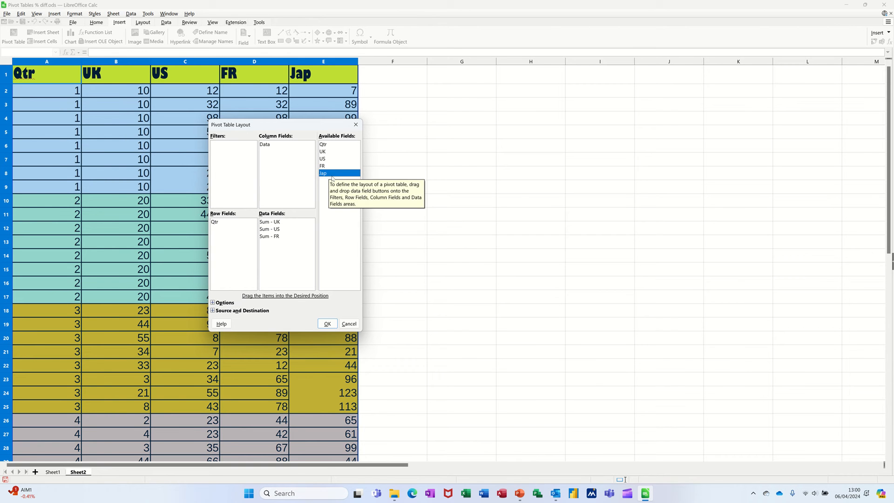
{"action": "left_click_drag", "start_coordinate": [322, 173], "coordinate": [270, 244]}
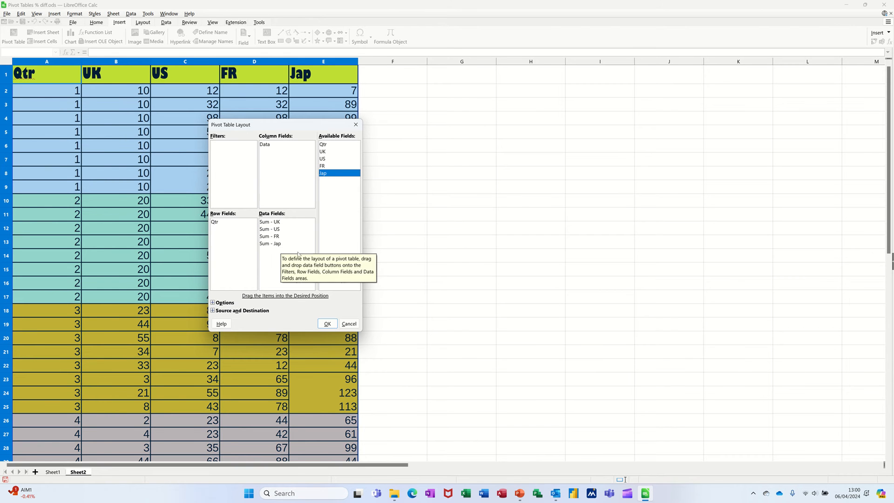
{"action": "mouse_move", "coordinate": [327, 323]}
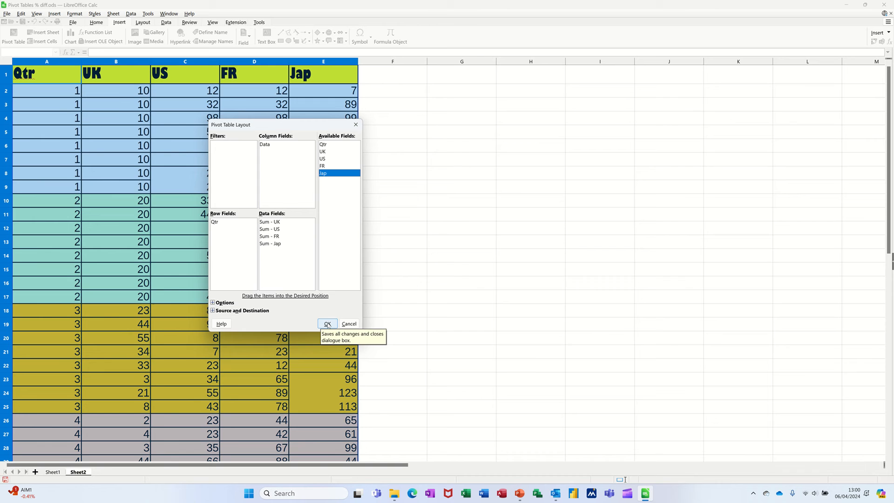
{"action": "left_click", "coordinate": [327, 324]}
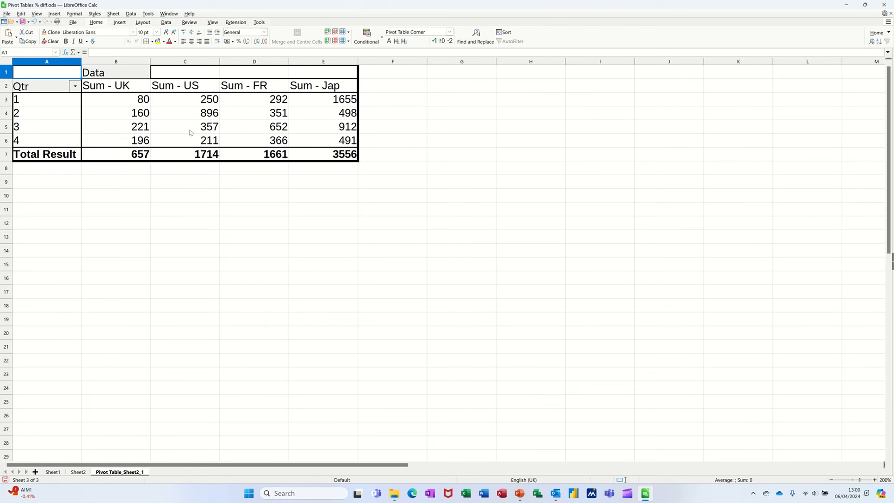
{"action": "mouse_move", "coordinate": [78, 213]}
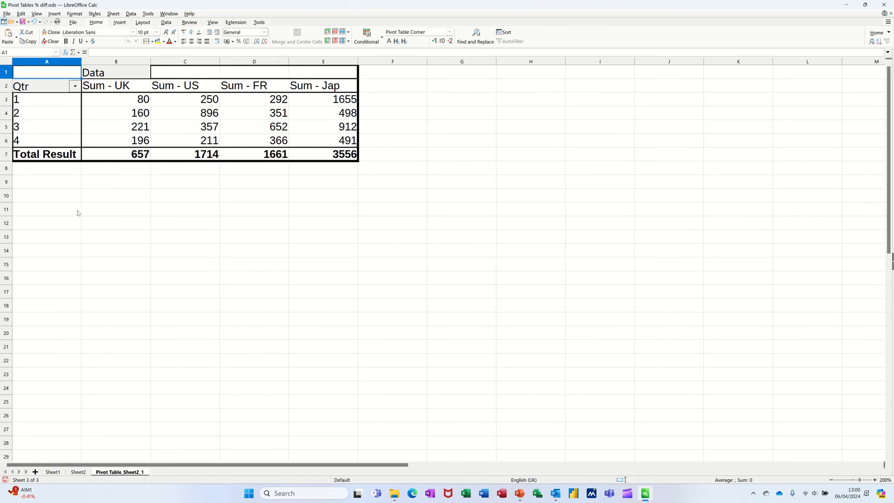
- Delete the pivot table from its separate sheet and return to Sheet2
{"action": "left_click_drag", "start_coordinate": [46, 71], "coordinate": [254, 140]}
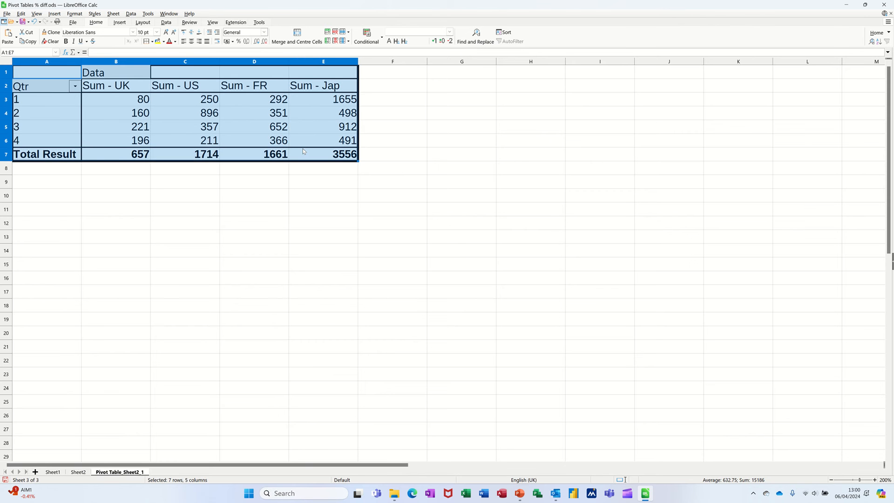
{"action": "key", "text": "Delete"}
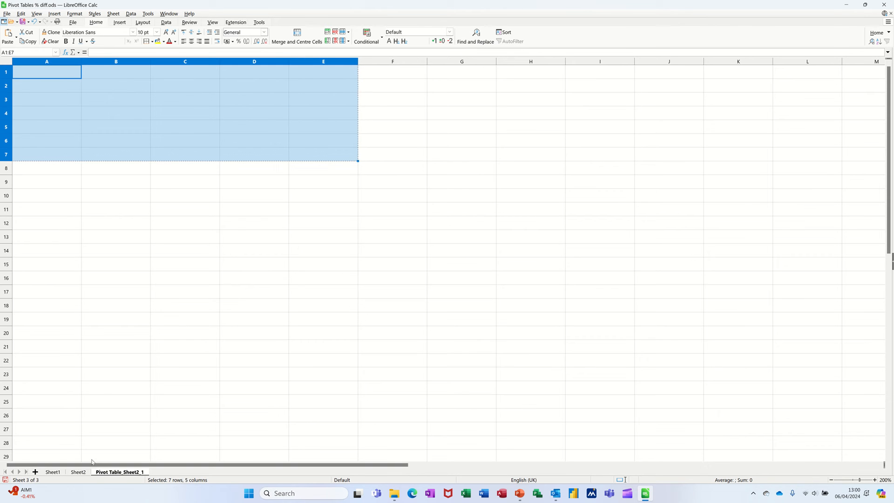
{"action": "left_click", "coordinate": [77, 471]}
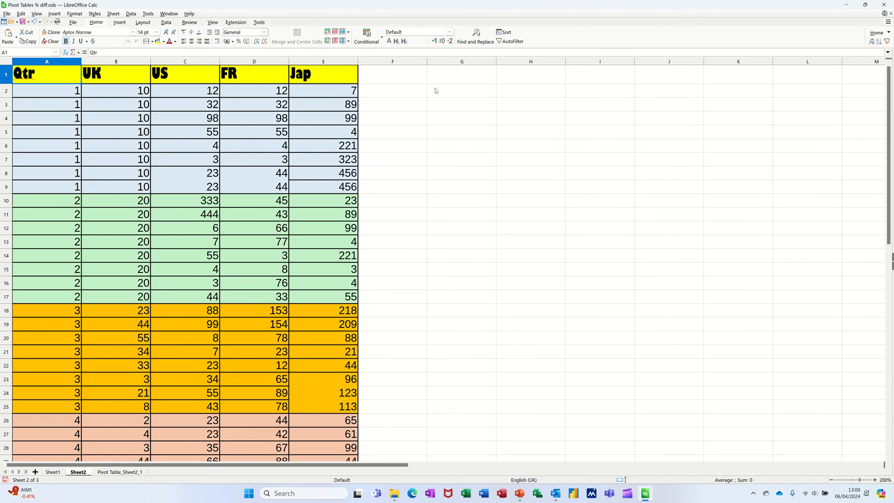
{"action": "left_click", "coordinate": [460, 72]}
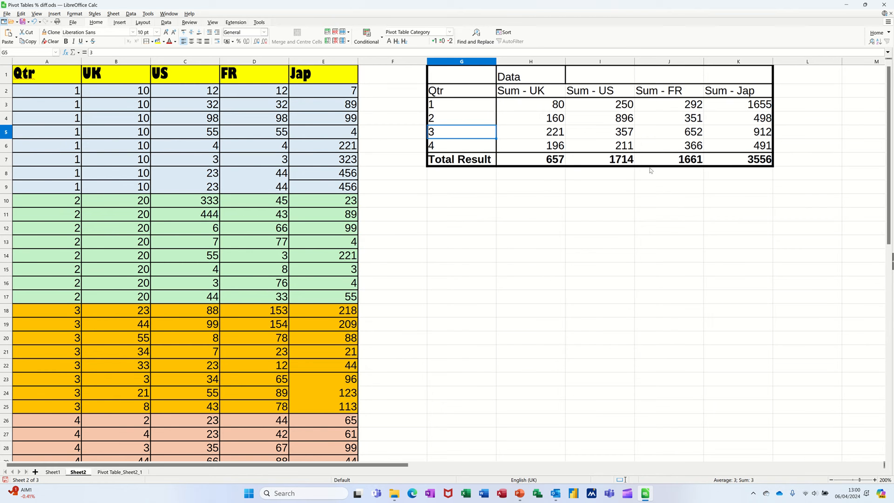
{"action": "mouse_move", "coordinate": [622, 140]}
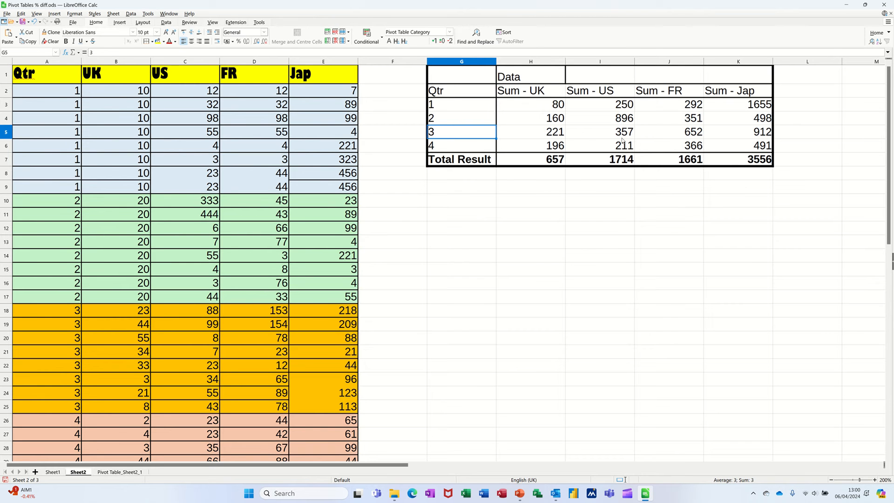
{"action": "mouse_move", "coordinate": [169, 147]}
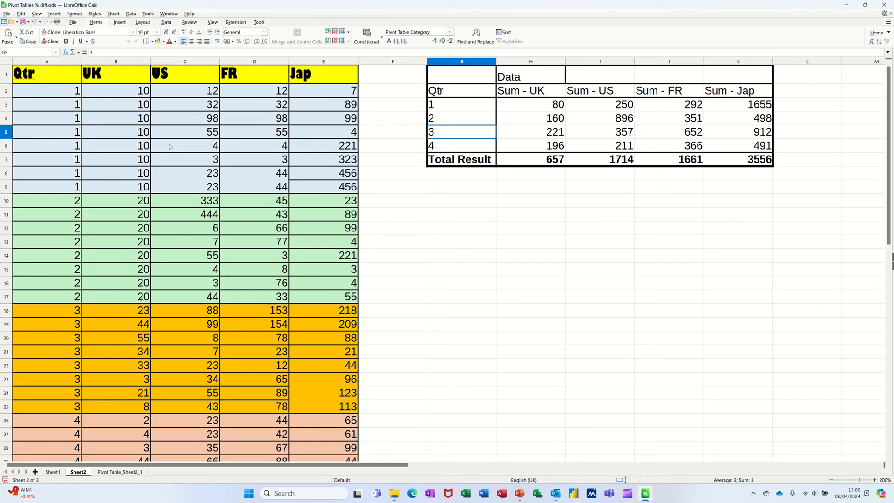
- Select a UK sum cell in the pivot table and show the Data tools
{"action": "left_click", "coordinate": [530, 132]}
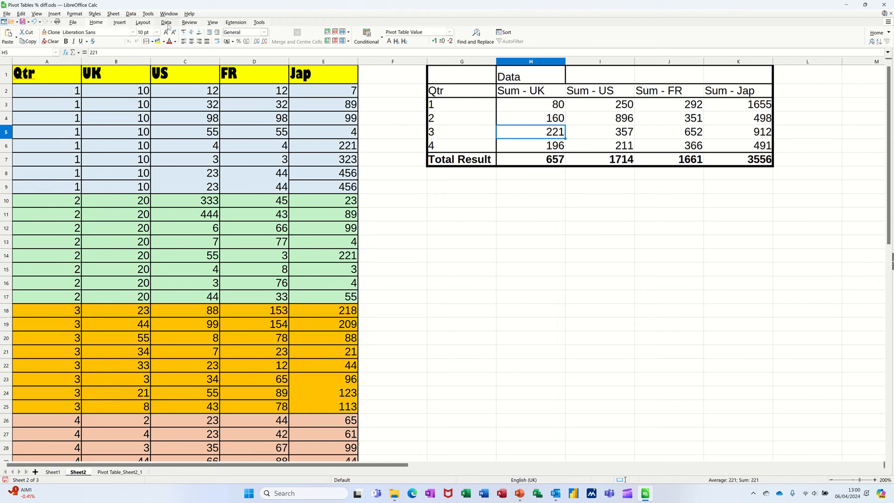
{"action": "left_click", "coordinate": [165, 22]}
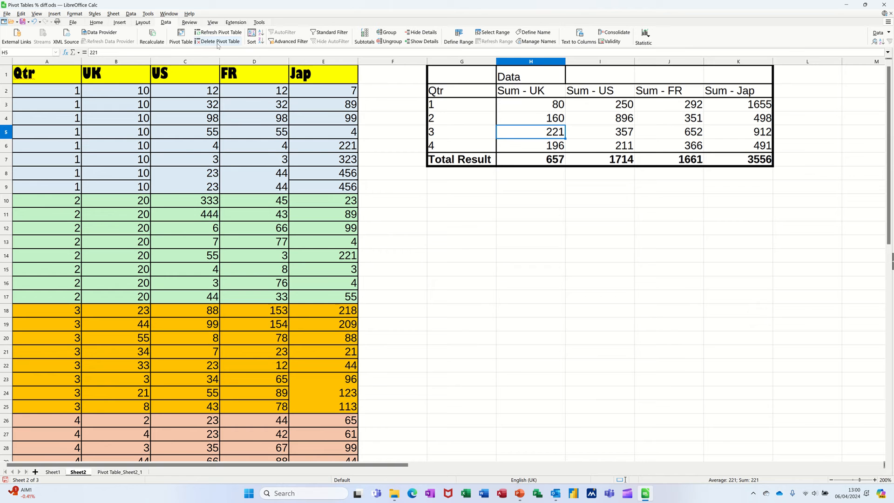
{"action": "mouse_move", "coordinate": [150, 33]}
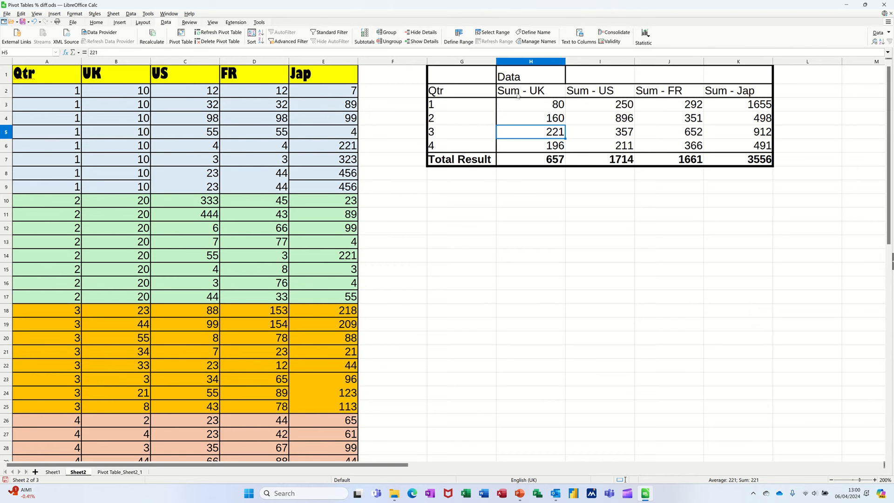
- Replace the Sum headings in H2:K2 with UK, US, Fr and Jap
{"action": "left_click", "coordinate": [530, 89]}
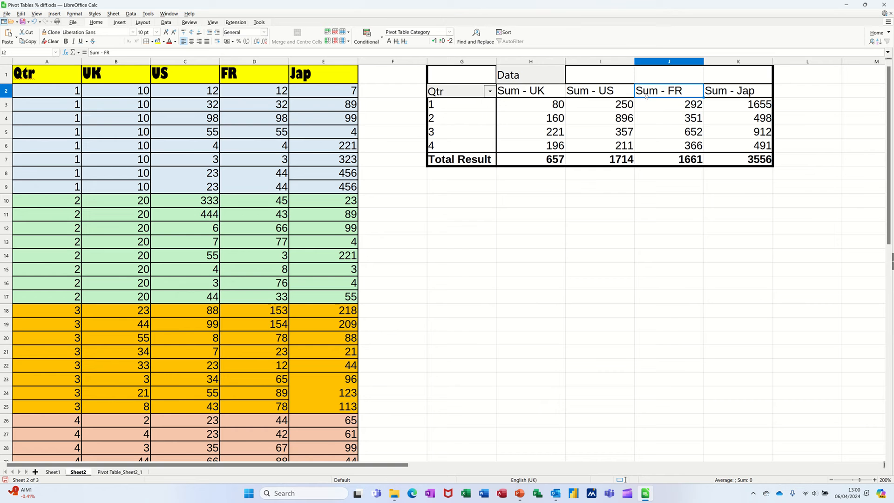
{"action": "left_click", "coordinate": [530, 91]}
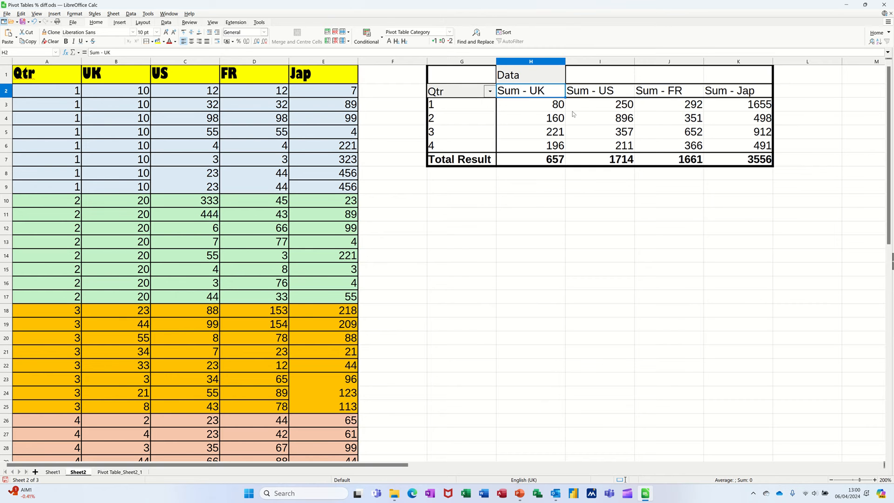
{"action": "type", "text": "UK"}
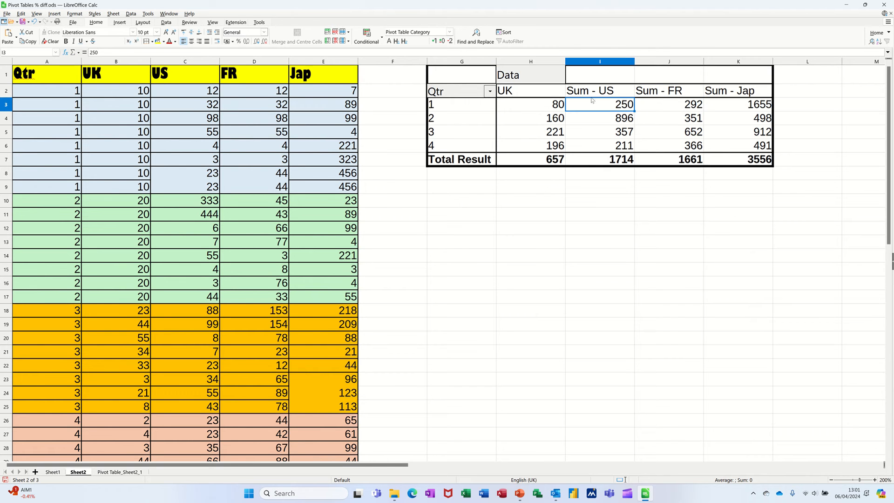
{"action": "left_click", "coordinate": [600, 91]}
{"action": "type", "text": "US"}
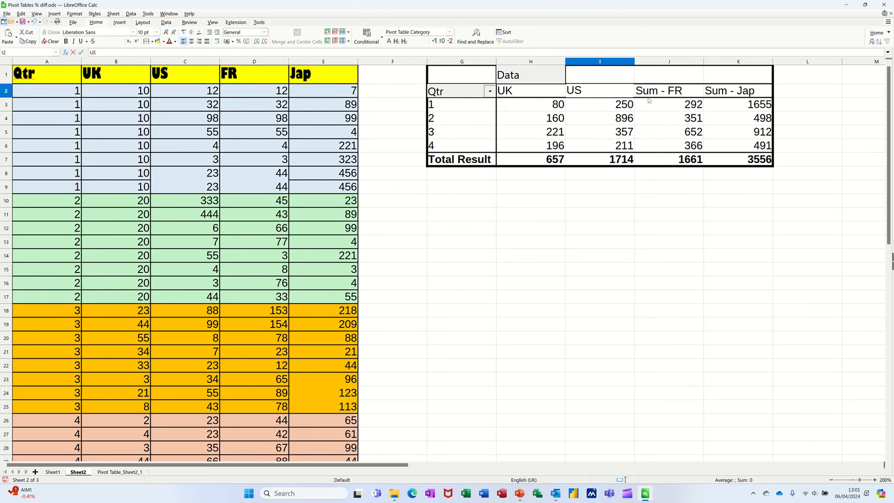
{"action": "left_click", "coordinate": [659, 89]}
{"action": "type", "text": "Fr"}
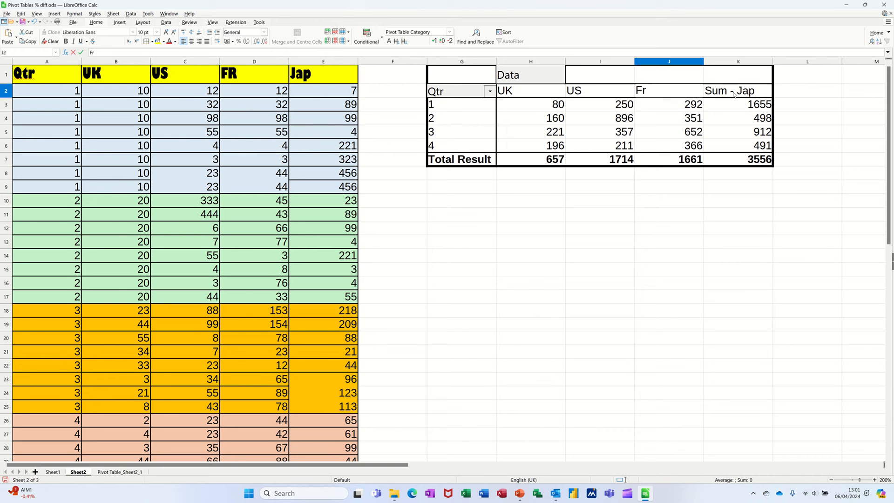
{"action": "left_click", "coordinate": [737, 91]}
{"action": "type", "text": "Ja"}
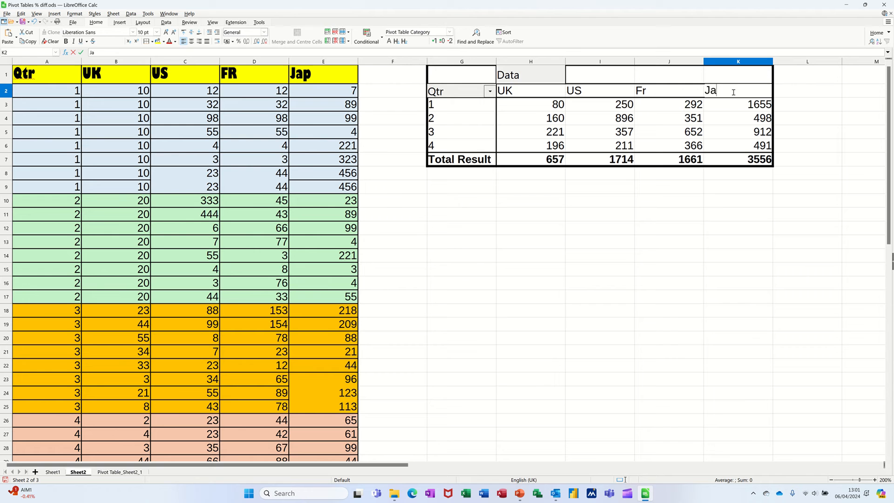
{"action": "left_click", "coordinate": [599, 118]}
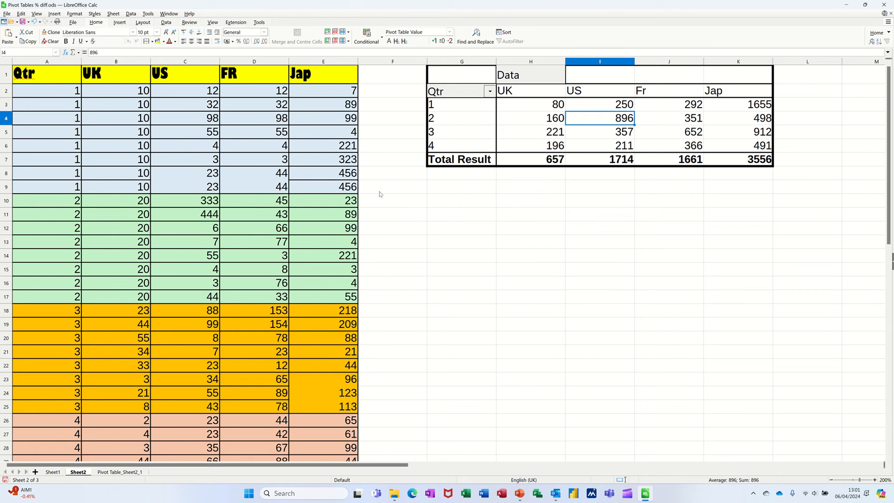
{"action": "mouse_move", "coordinate": [471, 186]}
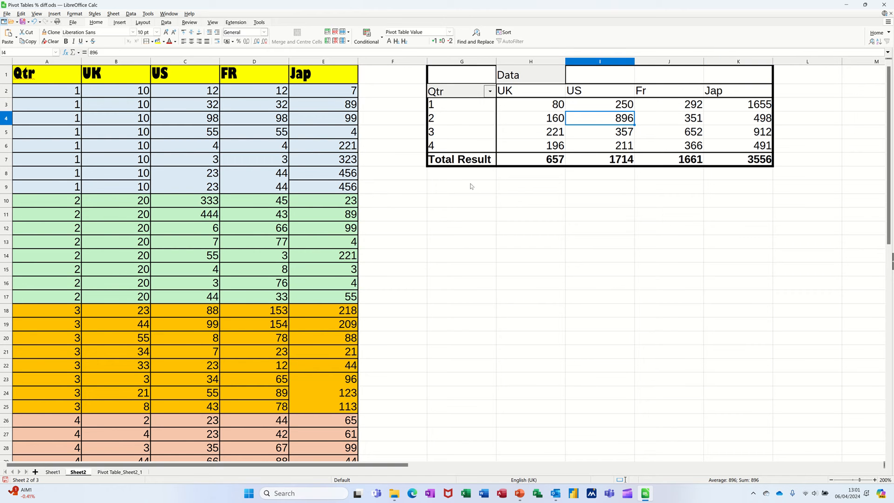
{"action": "mouse_move", "coordinate": [531, 130]}
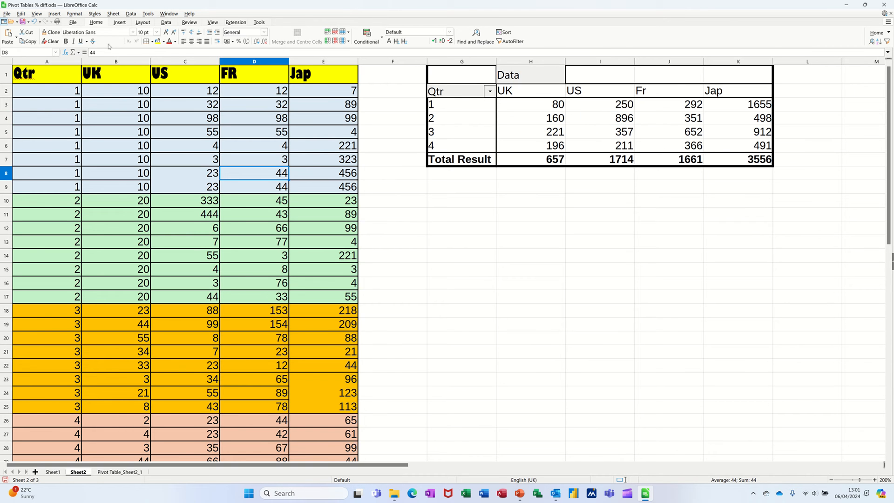
- Lay out a second pivot table with Qtr rows and UK summed twice, opening the second UK field
{"action": "left_click", "coordinate": [119, 22]}
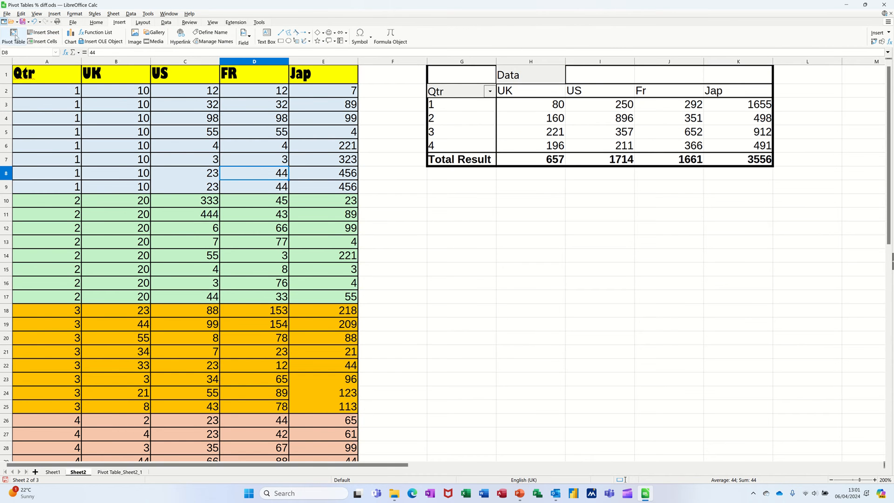
{"action": "left_click", "coordinate": [13, 35]}
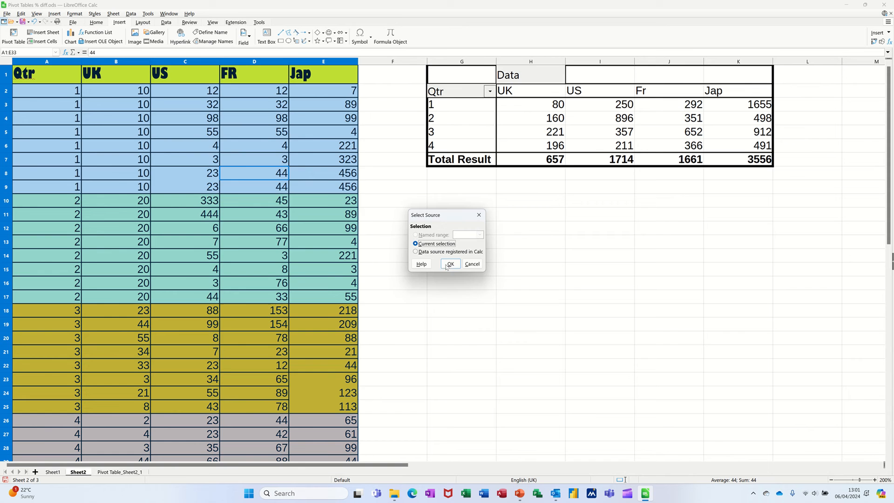
{"action": "left_click", "coordinate": [450, 264]}
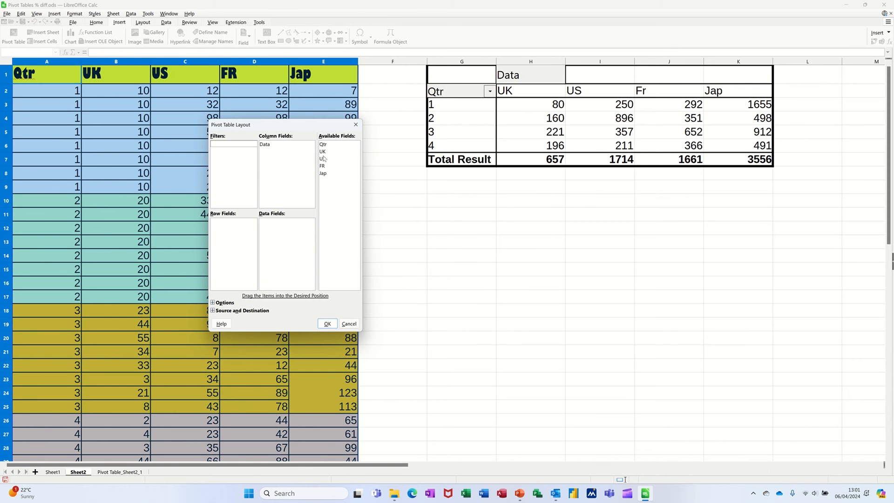
{"action": "mouse_move", "coordinate": [332, 148]}
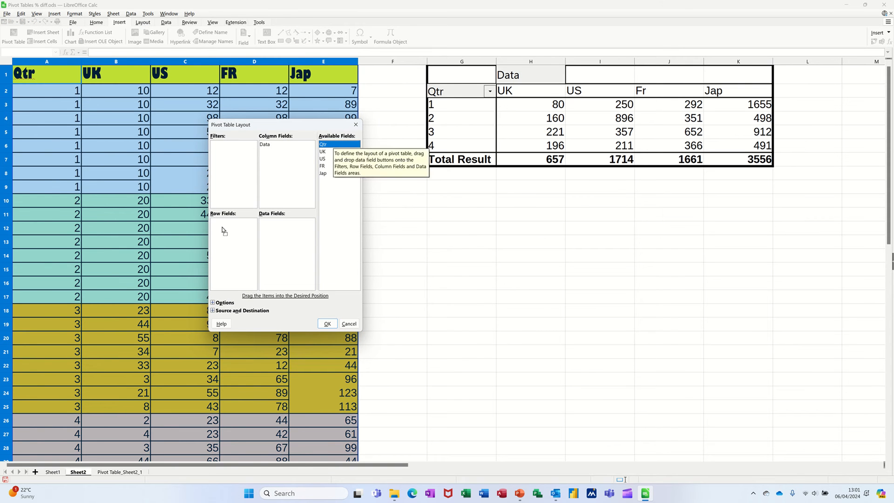
{"action": "left_click_drag", "start_coordinate": [322, 144], "coordinate": [215, 222]}
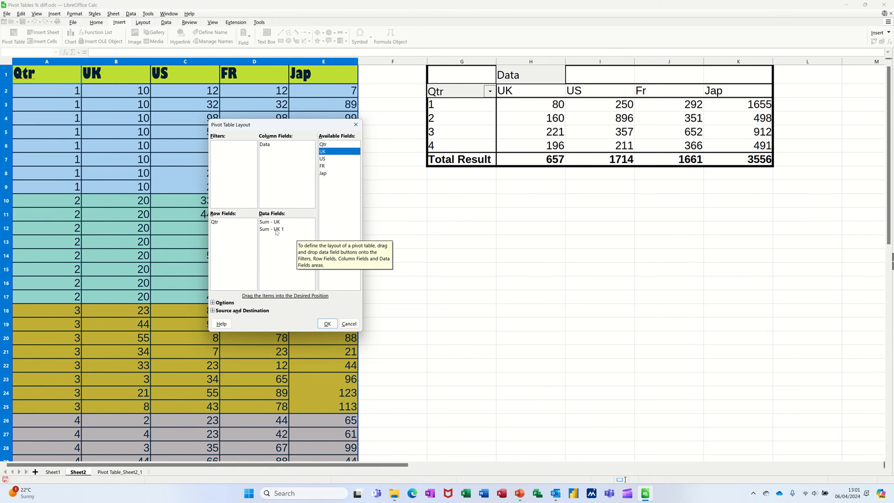
{"action": "double_click", "coordinate": [269, 221]}
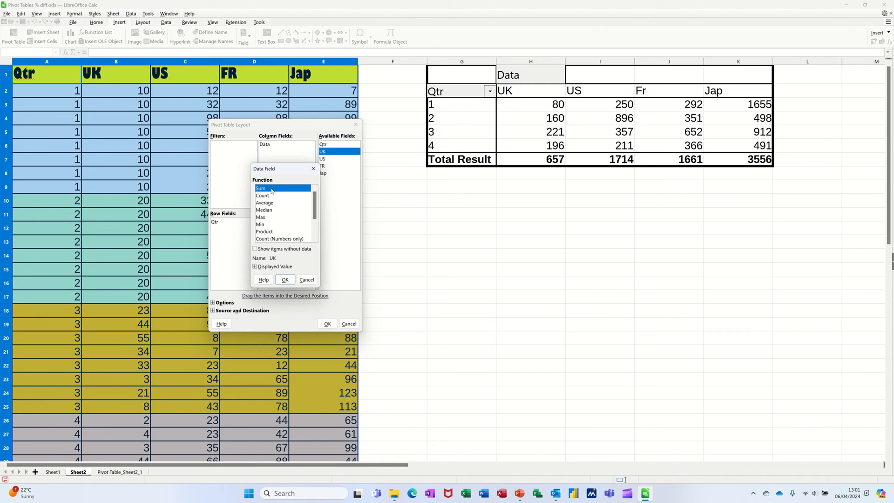
{"action": "mouse_move", "coordinate": [268, 189]}
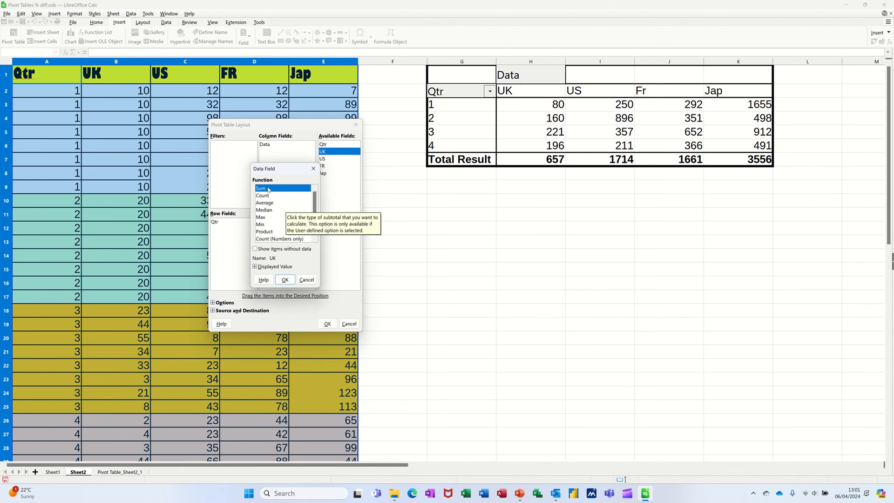
{"action": "mouse_move", "coordinate": [536, 128]}
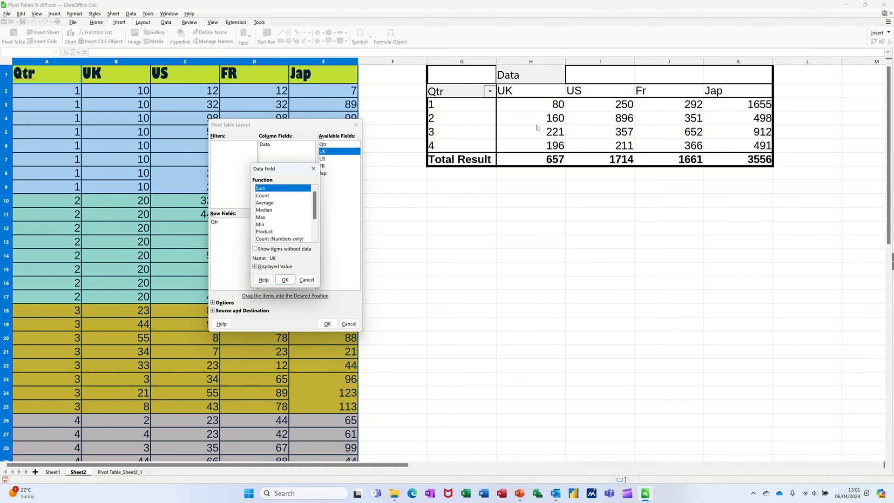
{"action": "mouse_move", "coordinate": [287, 214]}
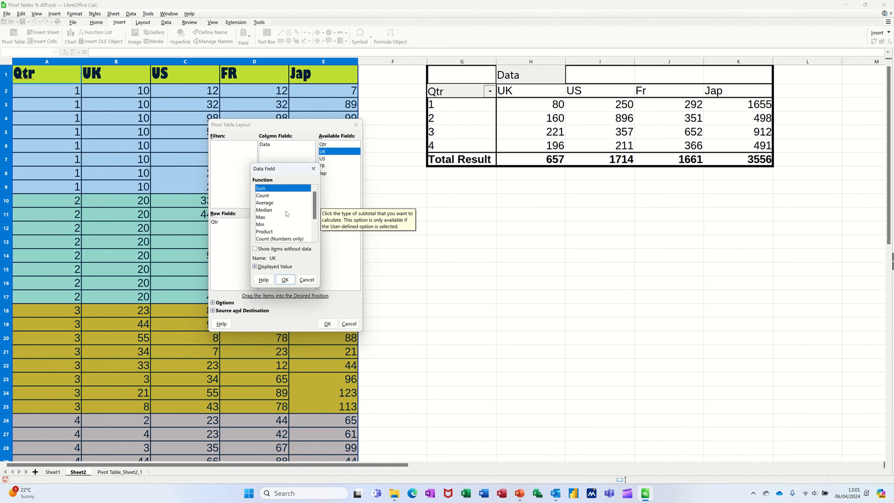
{"action": "mouse_move", "coordinate": [293, 221]}
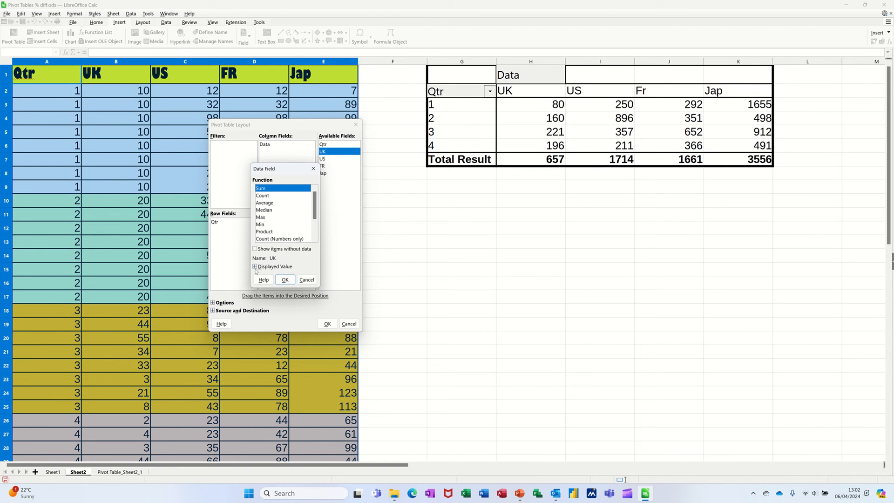
- Set the second UK data field's displayed value type to '% of total'
{"action": "left_click", "coordinate": [255, 267]}
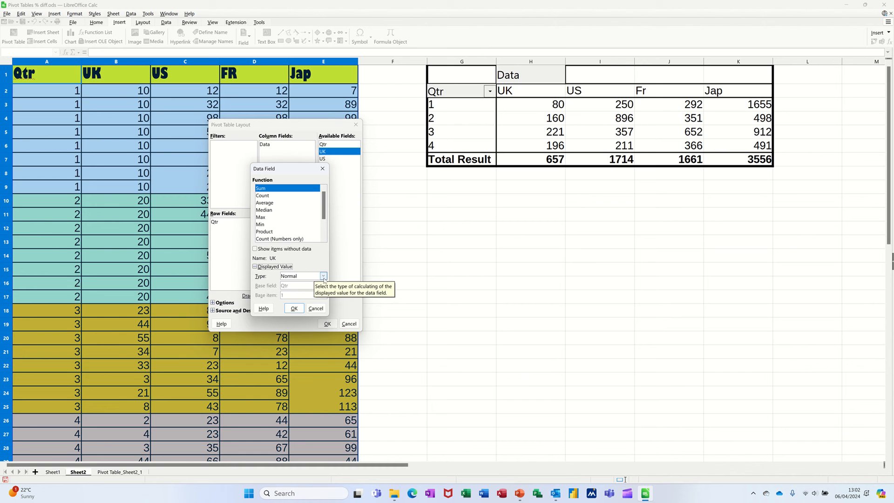
{"action": "left_click", "coordinate": [322, 276]}
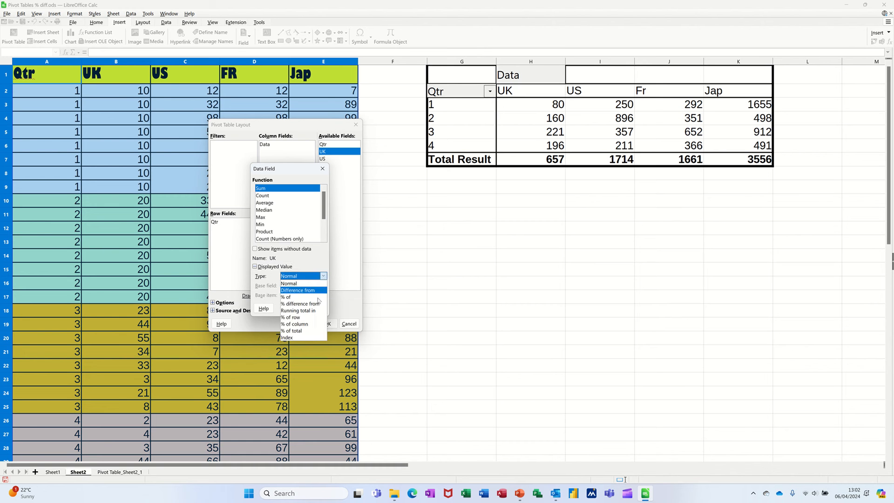
{"action": "mouse_move", "coordinate": [300, 331]}
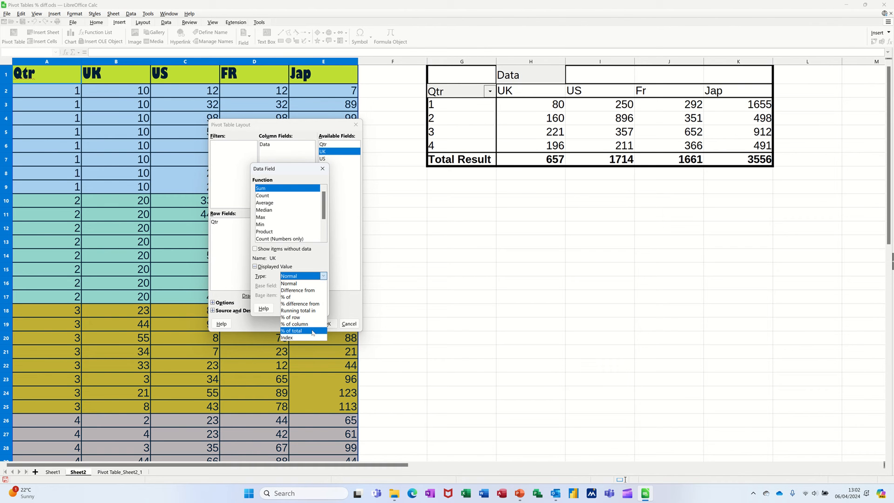
{"action": "left_click", "coordinate": [294, 330]}
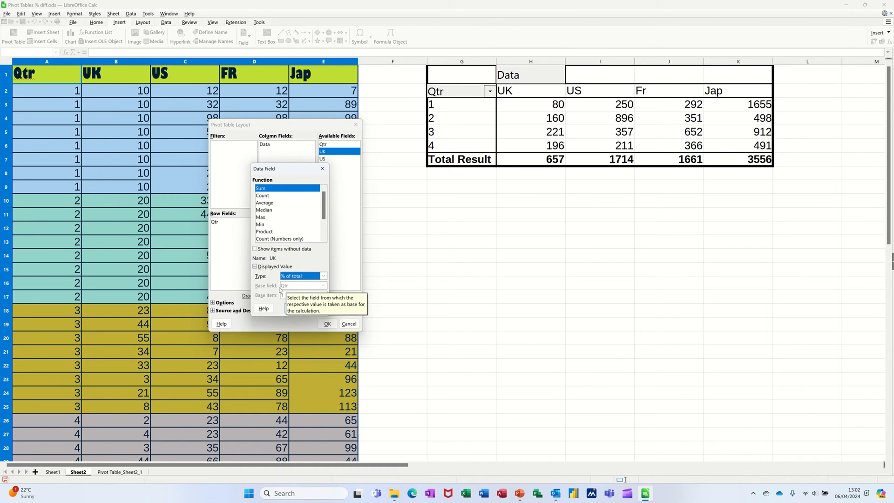
{"action": "mouse_move", "coordinate": [274, 291]}
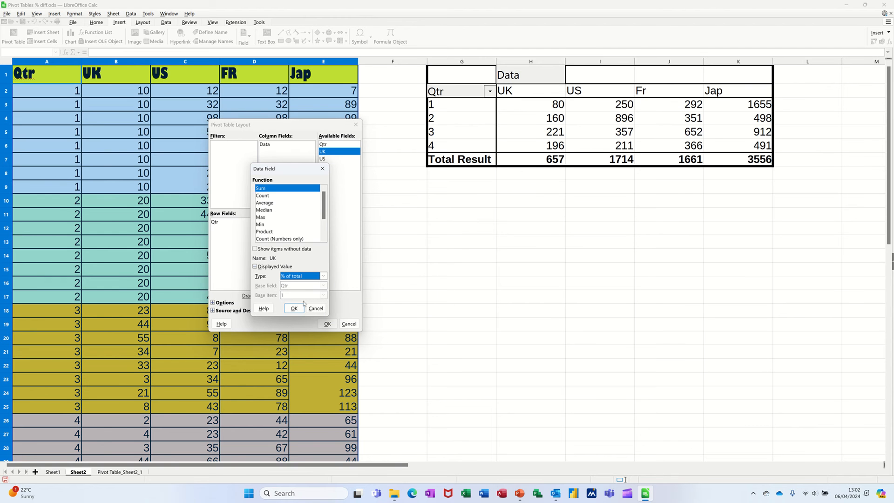
{"action": "left_click", "coordinate": [294, 309]}
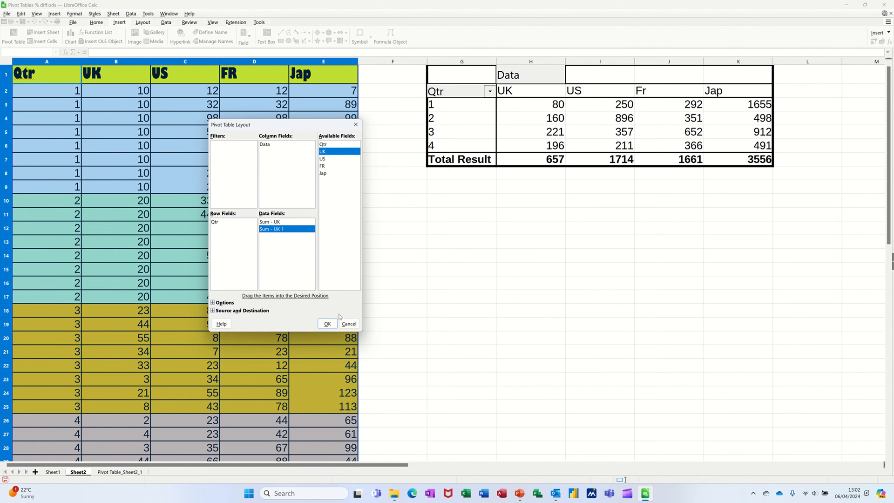
{"action": "mouse_move", "coordinate": [213, 310]}
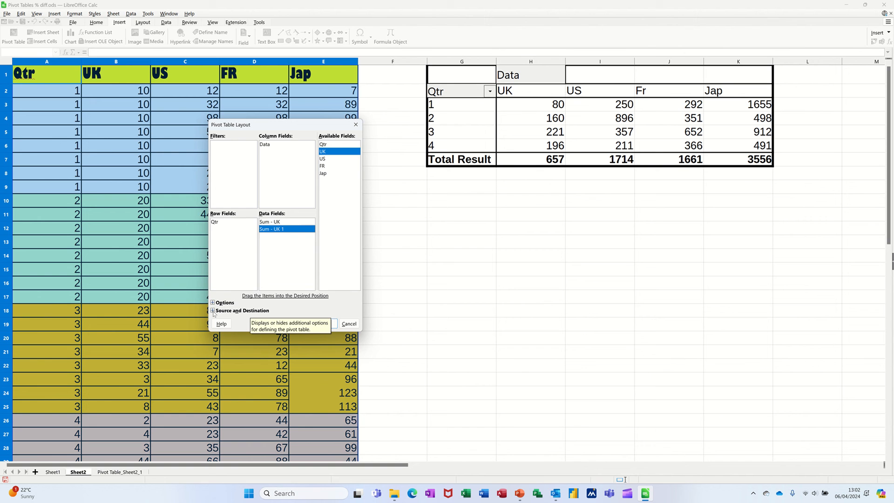
- Set the pivot table destination to cell G8 on Sheet2 and confirm the layout
{"action": "left_click", "coordinate": [213, 310]}
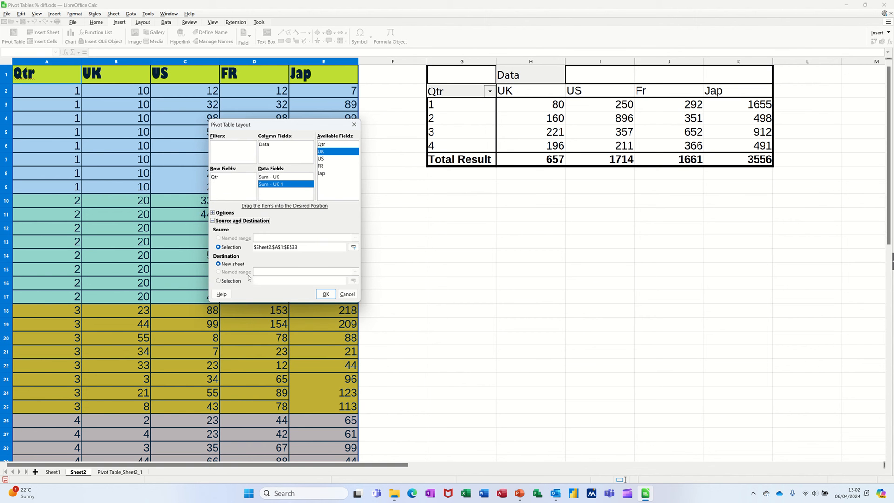
{"action": "left_click", "coordinate": [219, 280]}
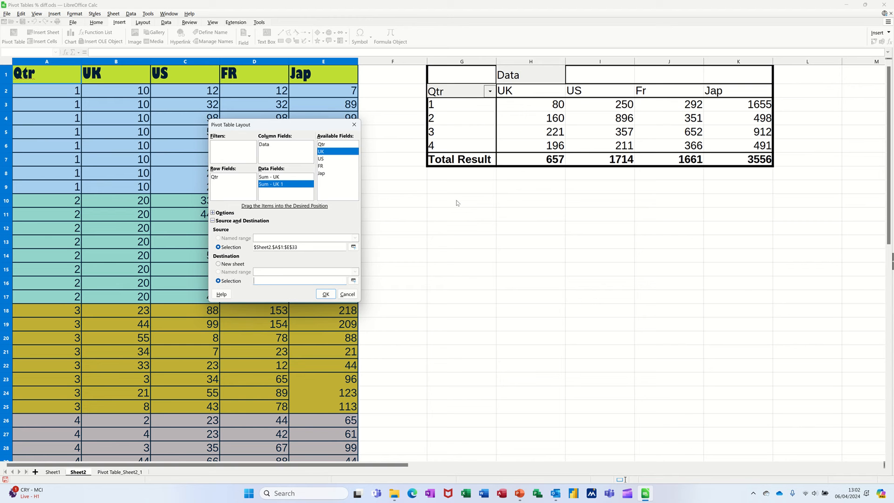
{"action": "type", "text": "g8"}
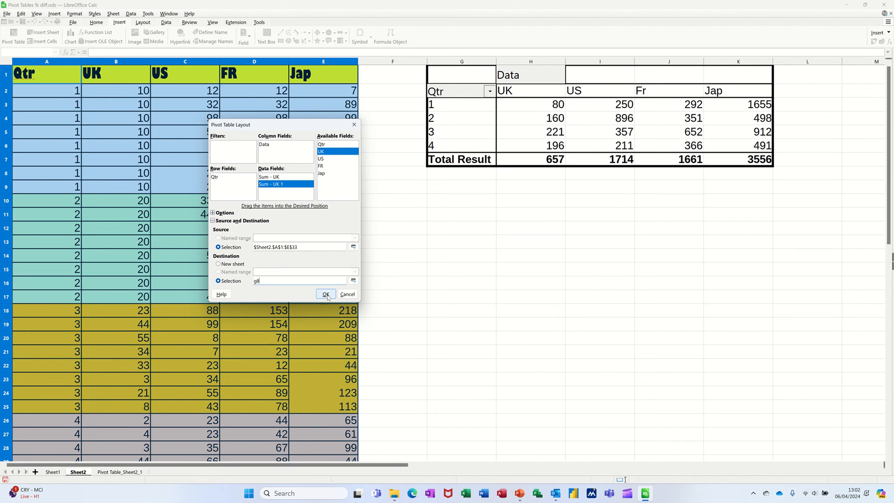
{"action": "left_click", "coordinate": [325, 294]}
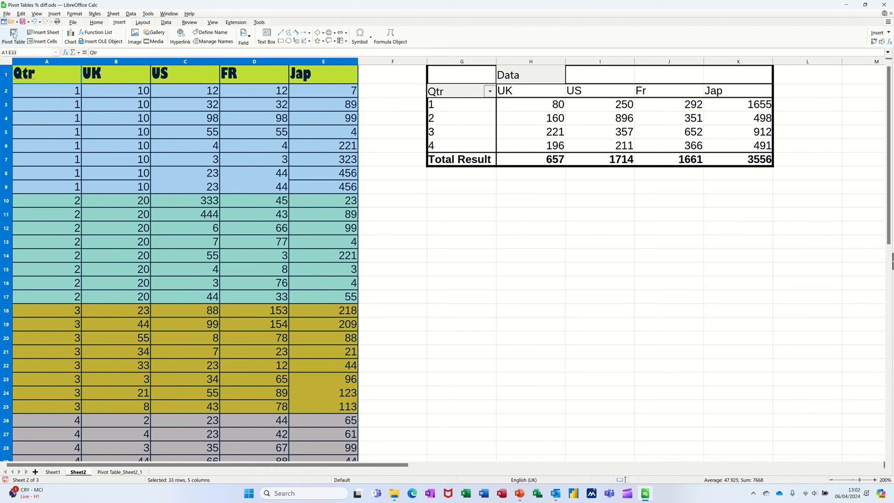
- Start a new pivot table from the current selection with Qtr rows and UK sums
{"action": "left_click", "coordinate": [13, 35]}
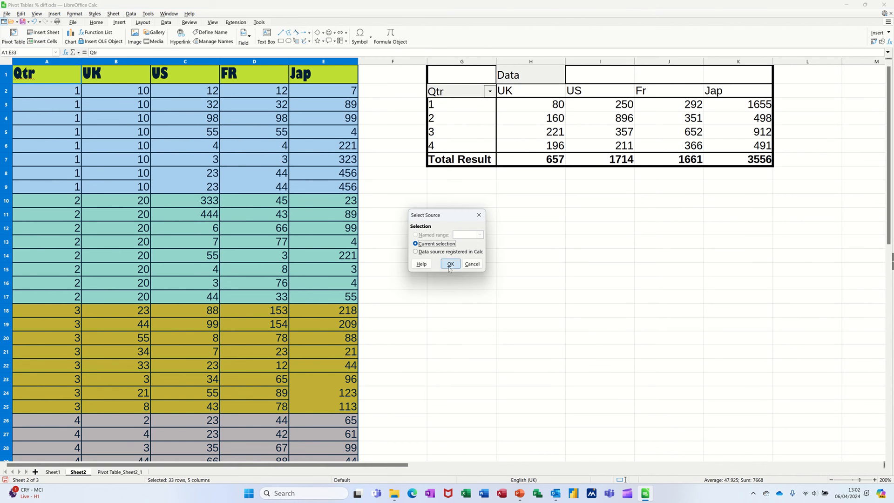
{"action": "left_click", "coordinate": [450, 263]}
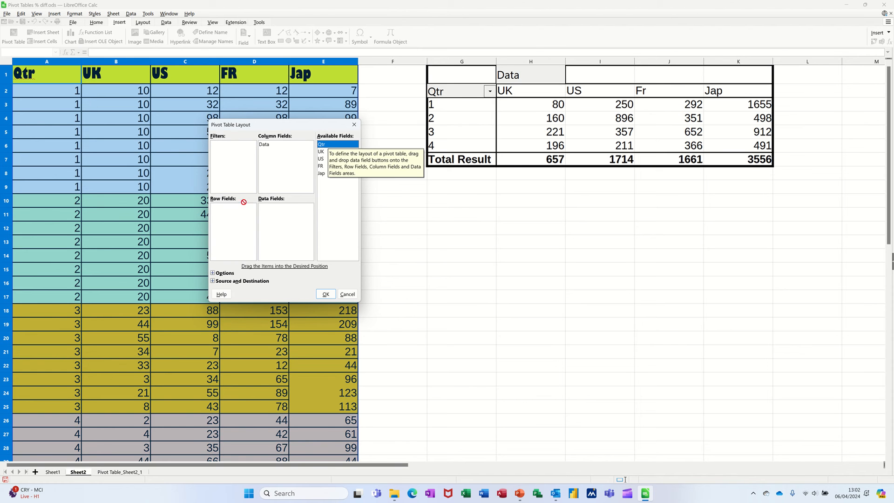
{"action": "left_click_drag", "start_coordinate": [320, 144], "coordinate": [223, 206]}
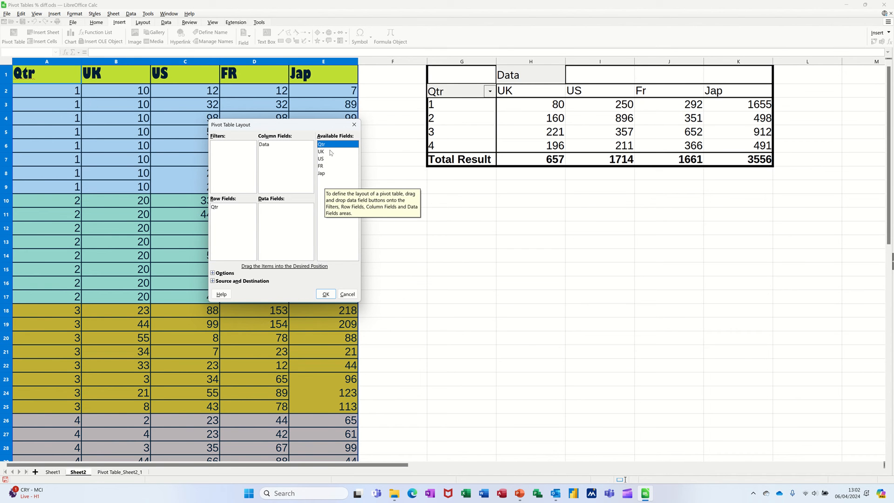
{"action": "left_click_drag", "start_coordinate": [320, 151], "coordinate": [279, 214]}
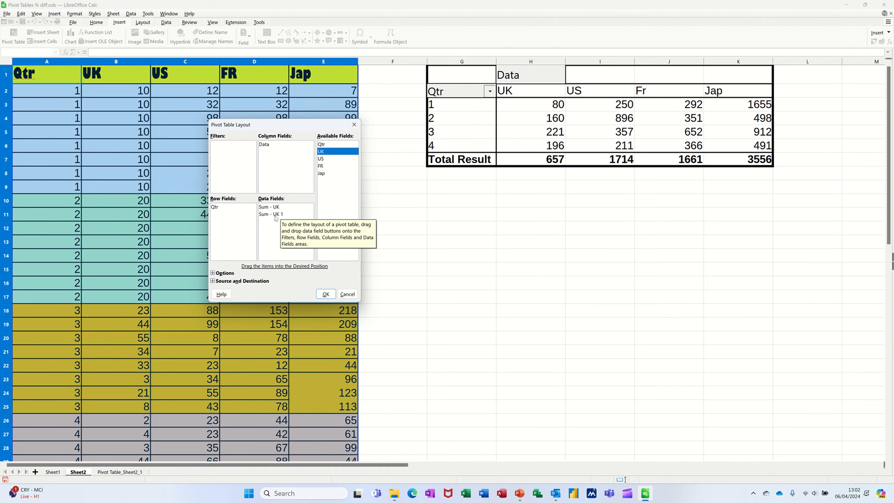
- Display the second UK sum as a percentage of total
{"action": "double_click", "coordinate": [269, 207]}
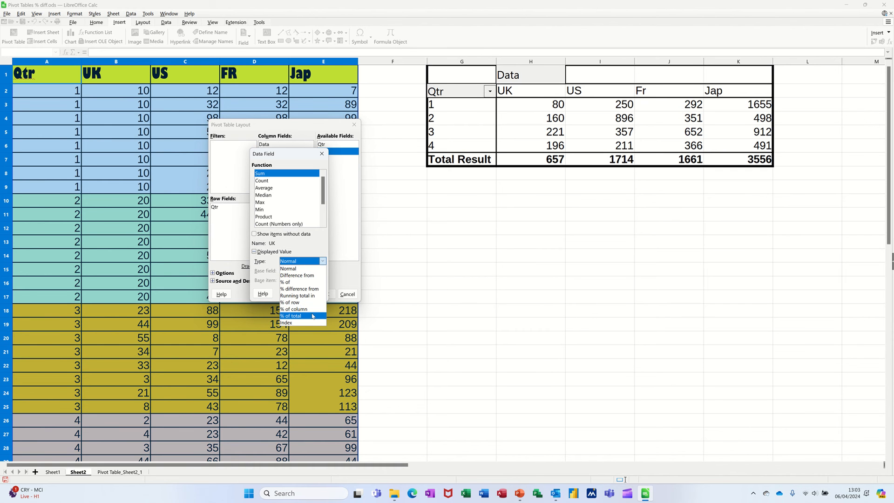
{"action": "left_click", "coordinate": [291, 316]}
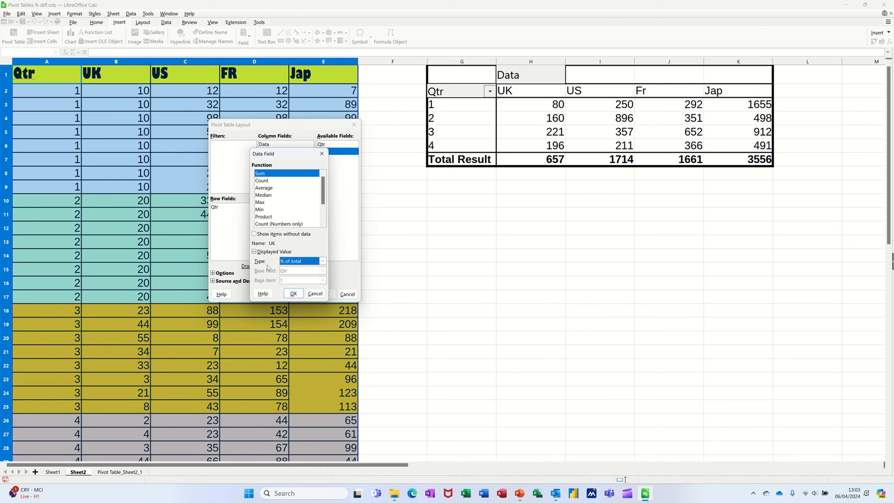
{"action": "left_click", "coordinate": [293, 293]}
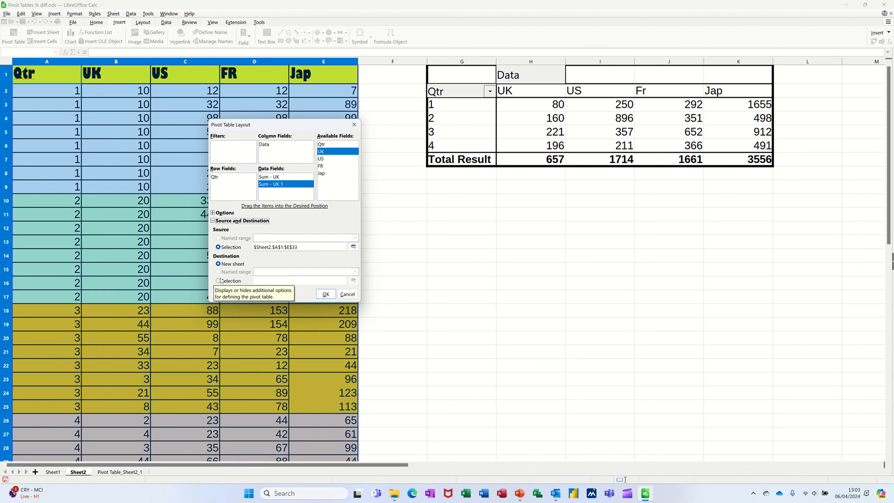
- Output the second pivot table to a selected range, G10:H15 on Sheet2
{"action": "left_click", "coordinate": [218, 281]}
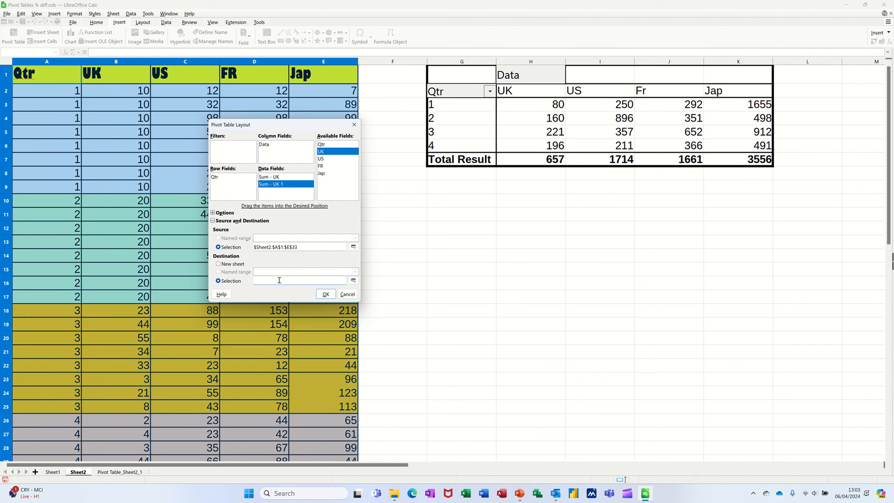
{"action": "left_click", "coordinate": [353, 280]}
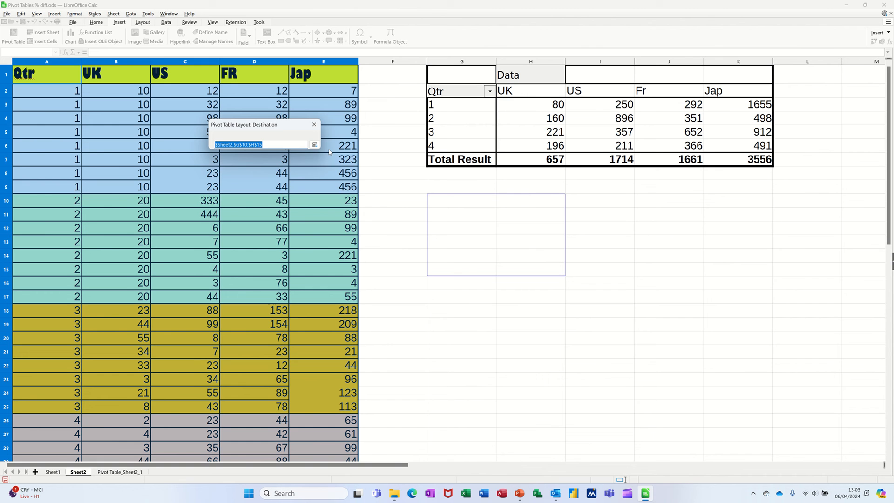
{"action": "mouse_move", "coordinate": [314, 144]}
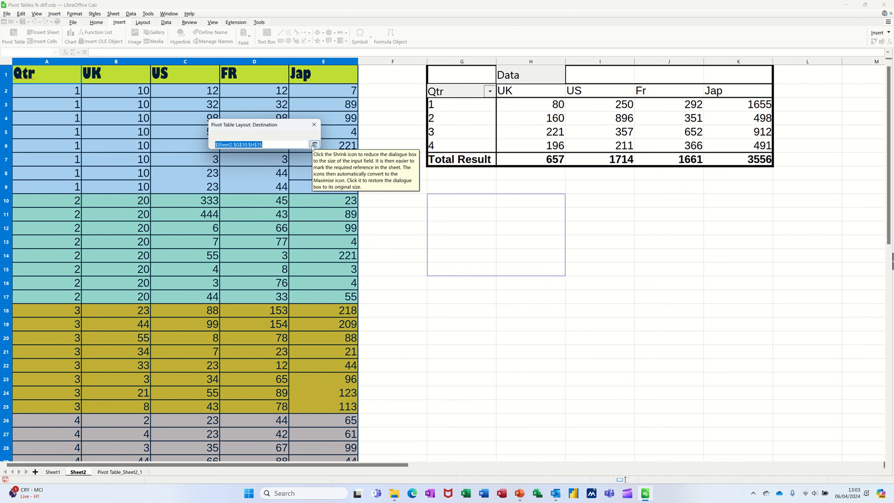
{"action": "left_click", "coordinate": [315, 144]}
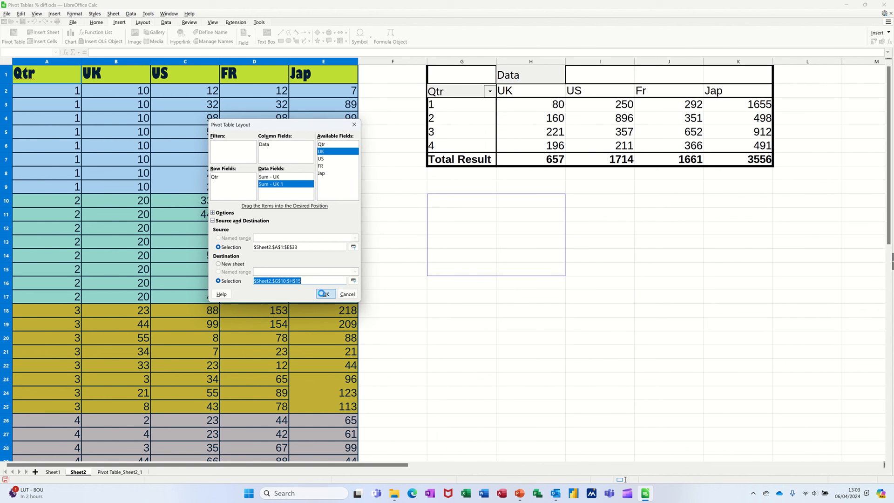
{"action": "left_click", "coordinate": [325, 294]}
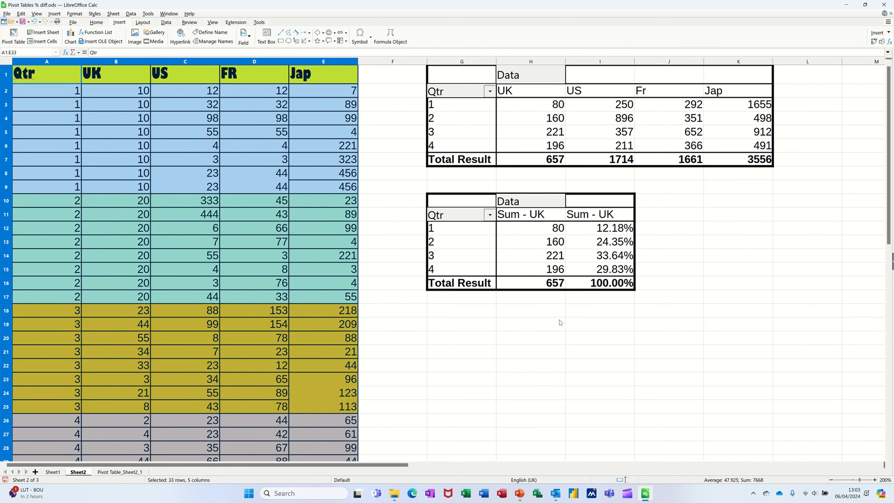
{"action": "mouse_move", "coordinate": [658, 297]}
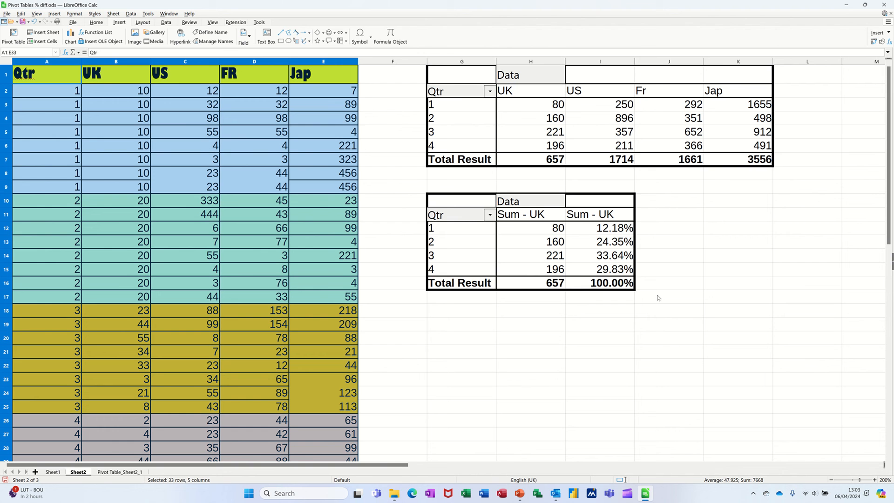
{"action": "mouse_move", "coordinate": [562, 244]}
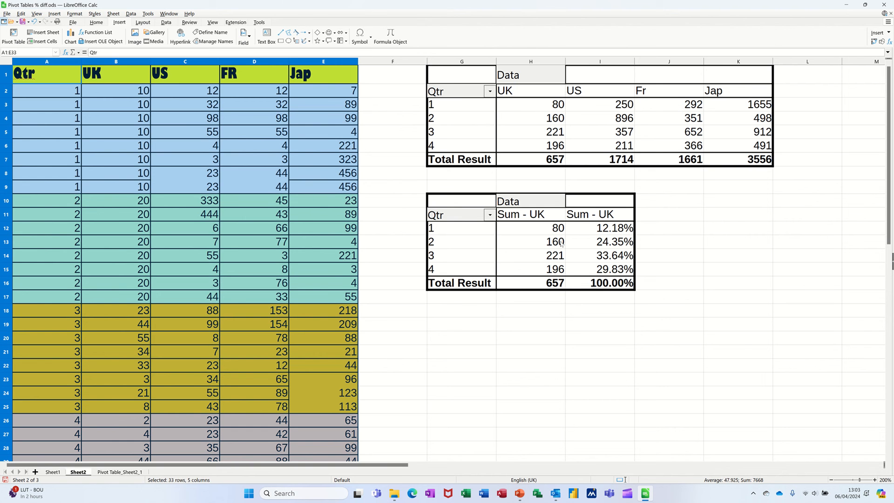
{"action": "mouse_move", "coordinate": [604, 250]}
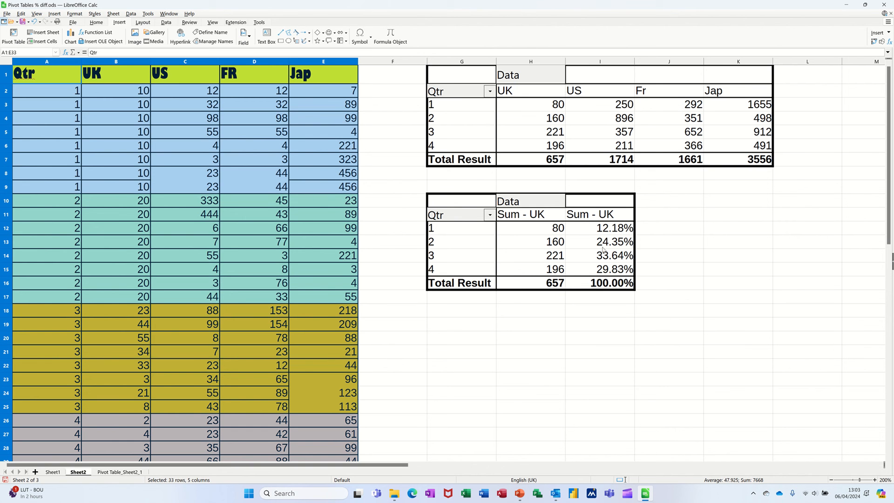
- Relabel the percentage header '% Total' and the sum header 'UK', then select a source cell
{"action": "left_click", "coordinate": [599, 214]}
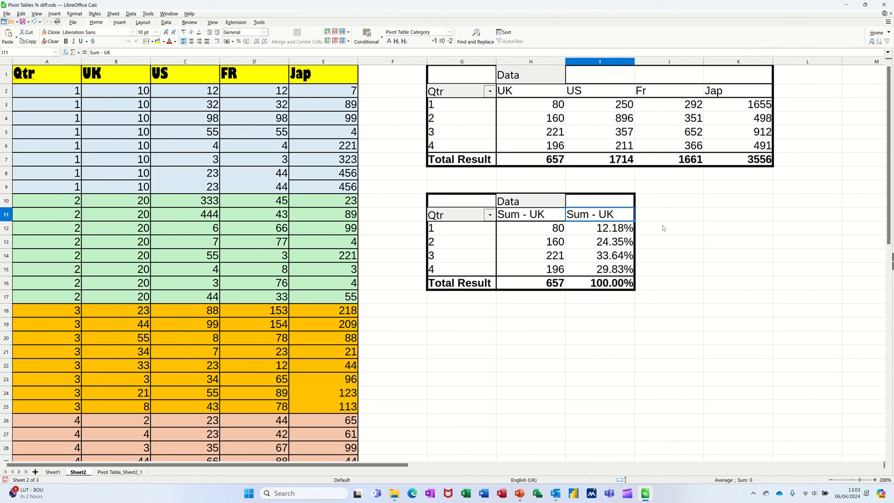
{"action": "type", "text": "% T"}
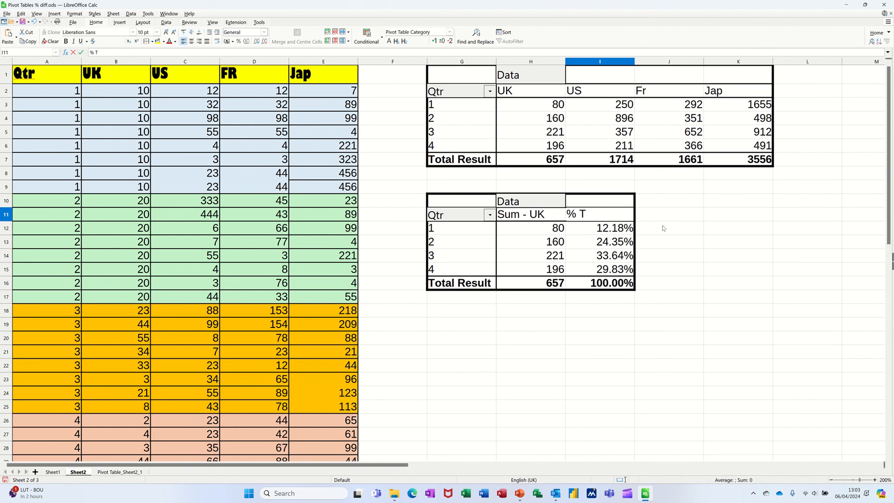
{"action": "type", "text": "otal"}
{"action": "left_click", "coordinate": [531, 214]}
{"action": "type", "text": "UK"}
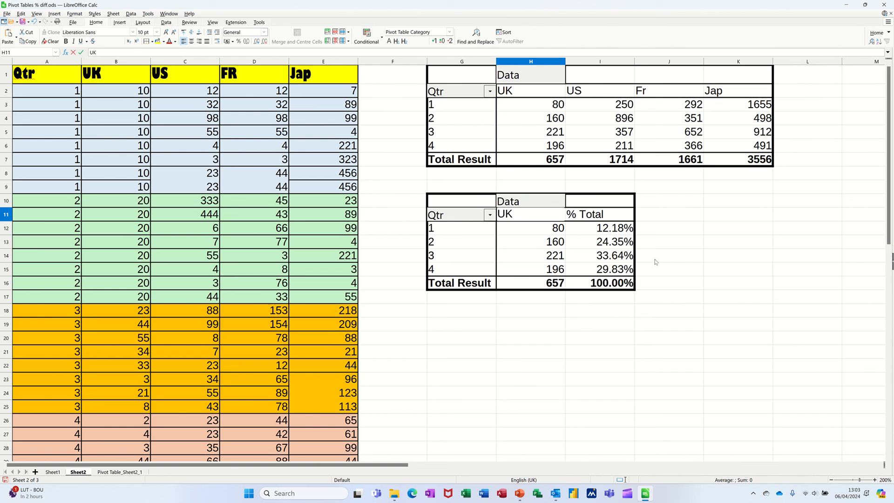
{"action": "left_click", "coordinate": [530, 241]}
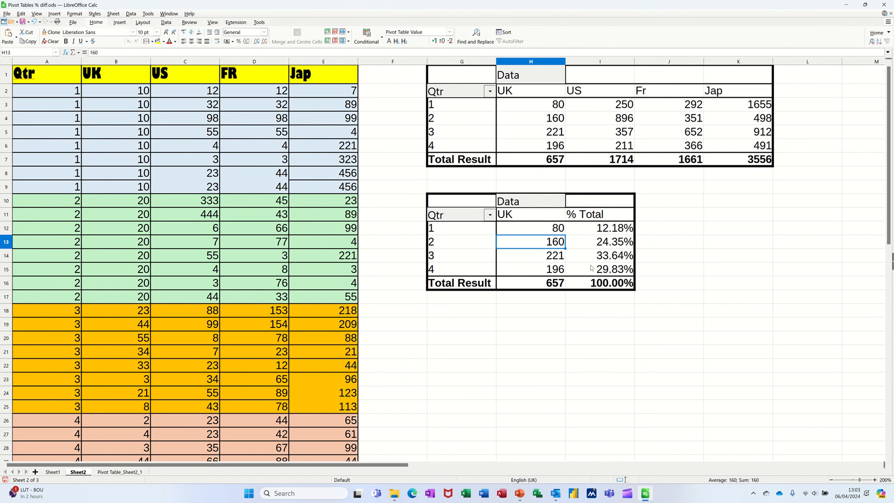
{"action": "left_click", "coordinate": [254, 297]}
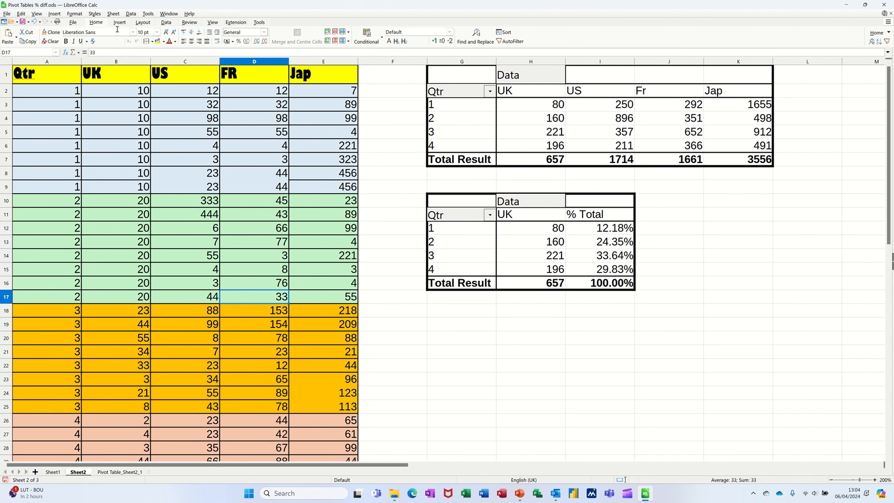
- Start a third pivot table from the current data with Qtr rows and two UK sums
{"action": "left_click", "coordinate": [119, 22]}
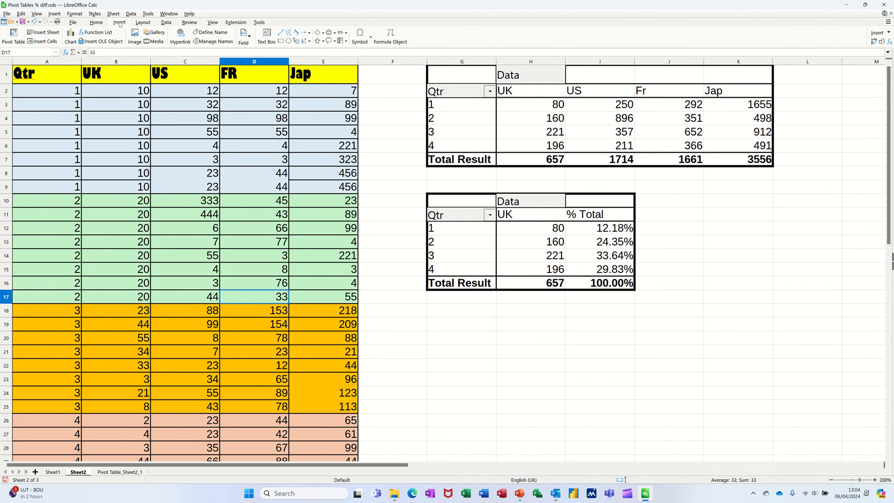
{"action": "left_click", "coordinate": [12, 35]}
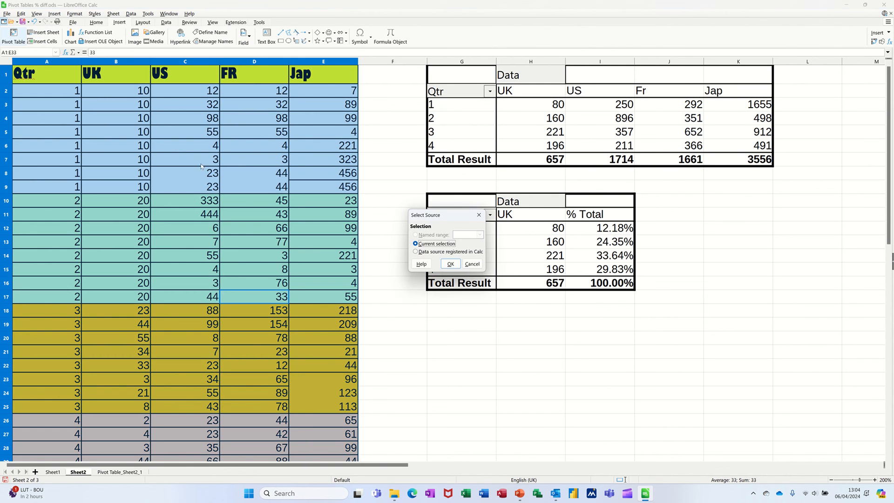
{"action": "left_click", "coordinate": [450, 263]}
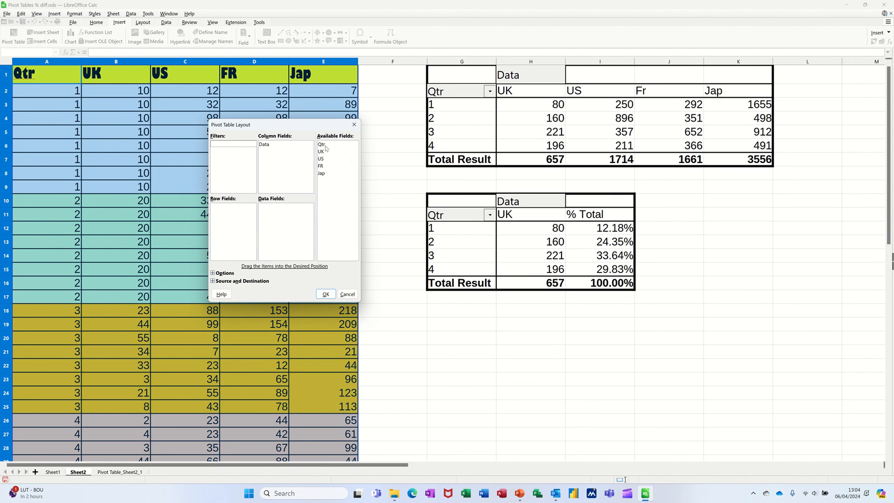
{"action": "left_click", "coordinate": [322, 144]}
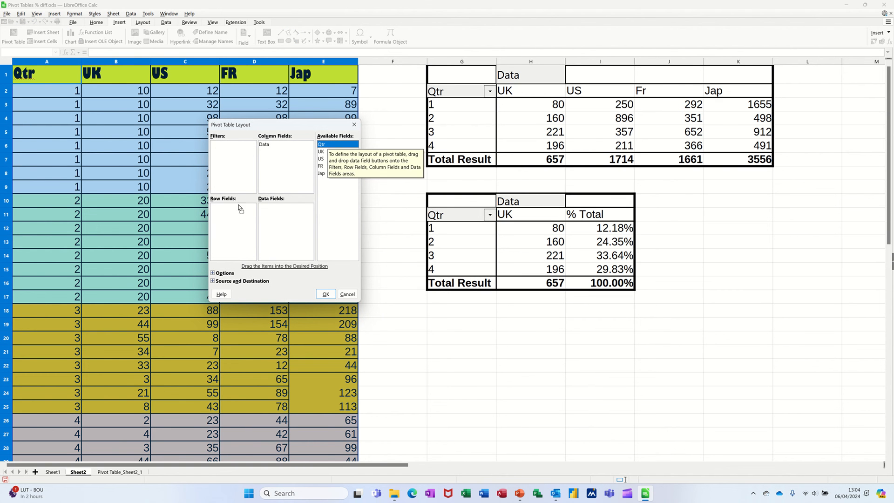
{"action": "left_click_drag", "start_coordinate": [320, 144], "coordinate": [223, 206]}
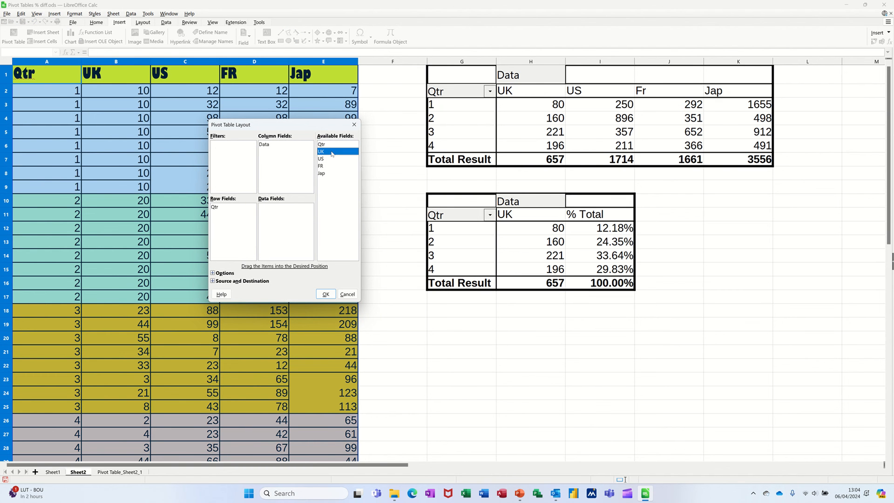
{"action": "mouse_move", "coordinate": [274, 216]}
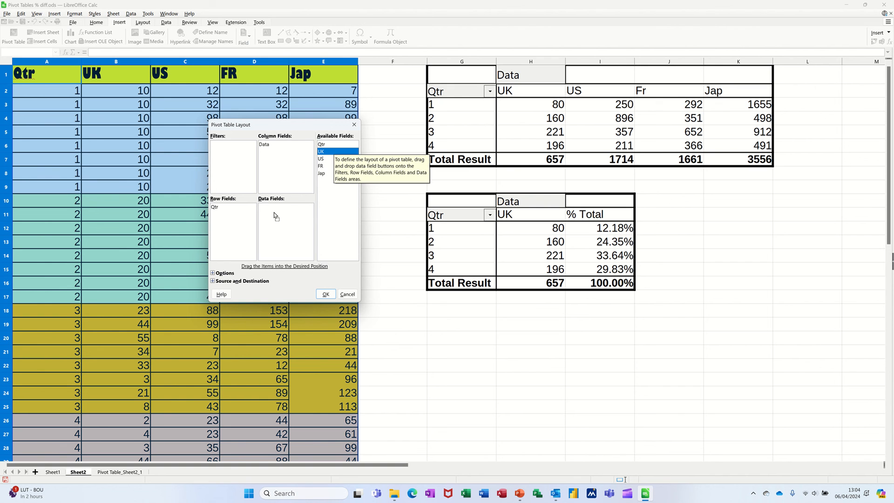
{"action": "left_click_drag", "start_coordinate": [320, 151], "coordinate": [274, 220]}
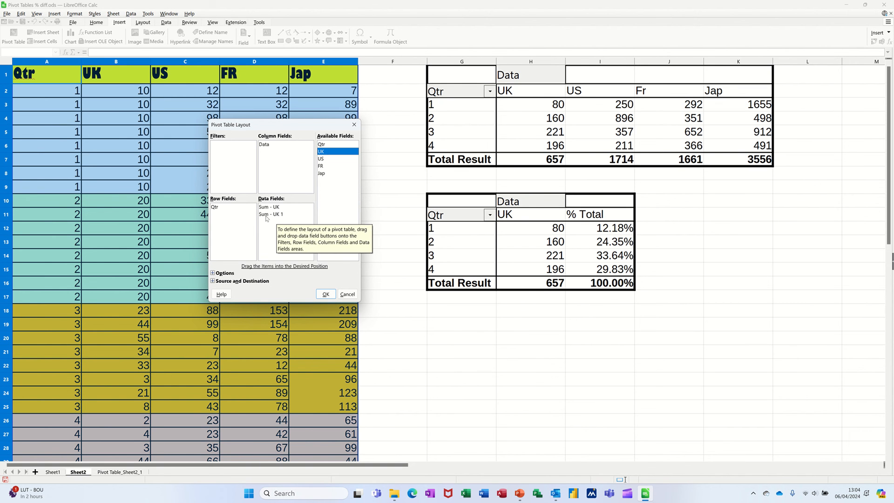
{"action": "double_click", "coordinate": [268, 206]}
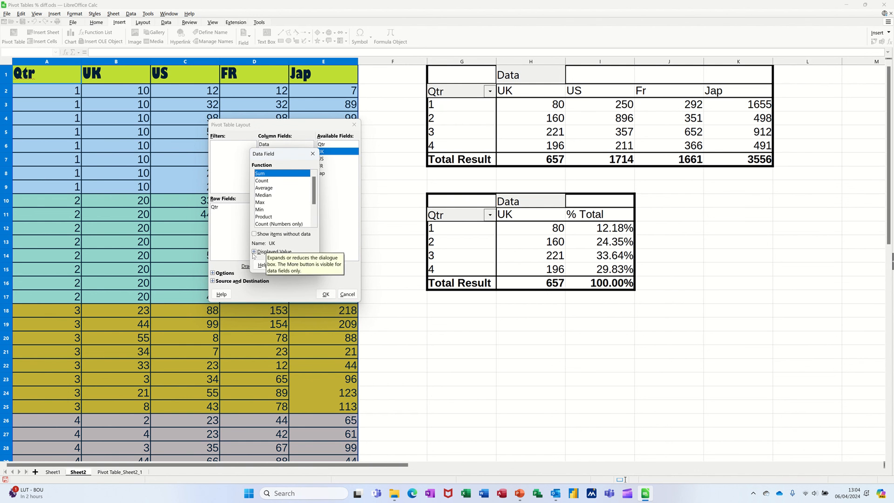
- Display the second UK sum as % difference from Qtr item 1
{"action": "left_click", "coordinate": [254, 251]}
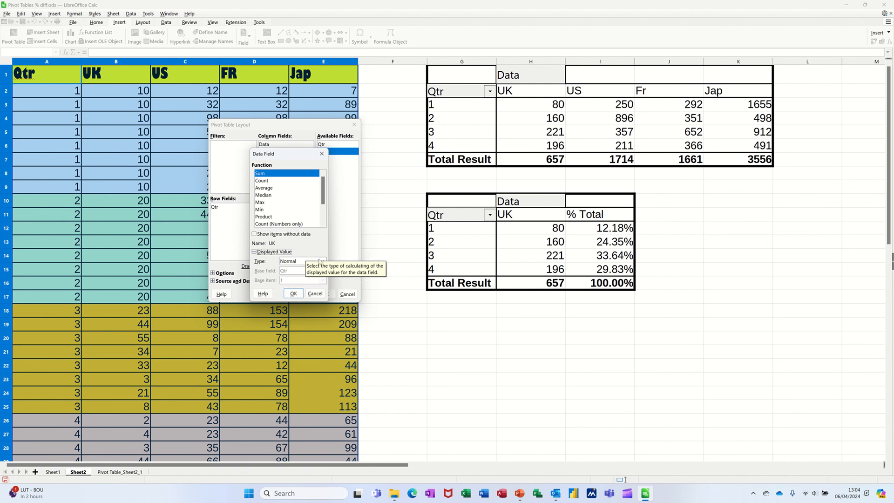
{"action": "left_click", "coordinate": [322, 261]}
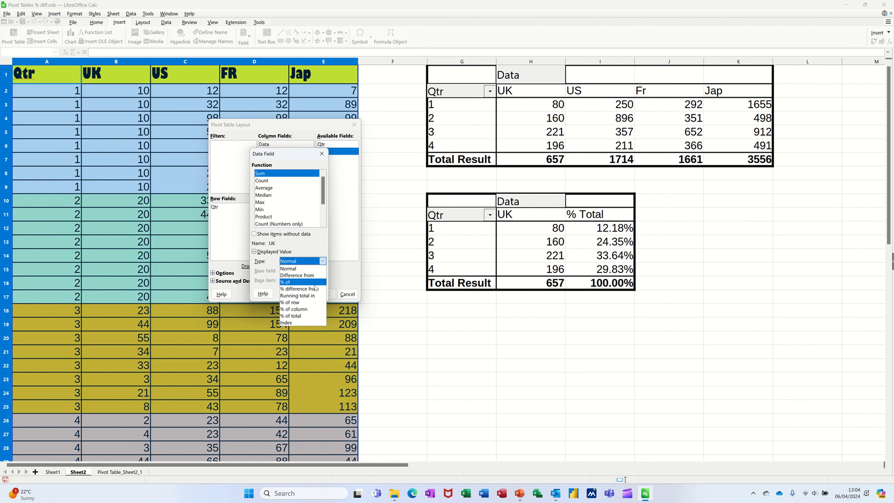
{"action": "left_click", "coordinate": [297, 275]}
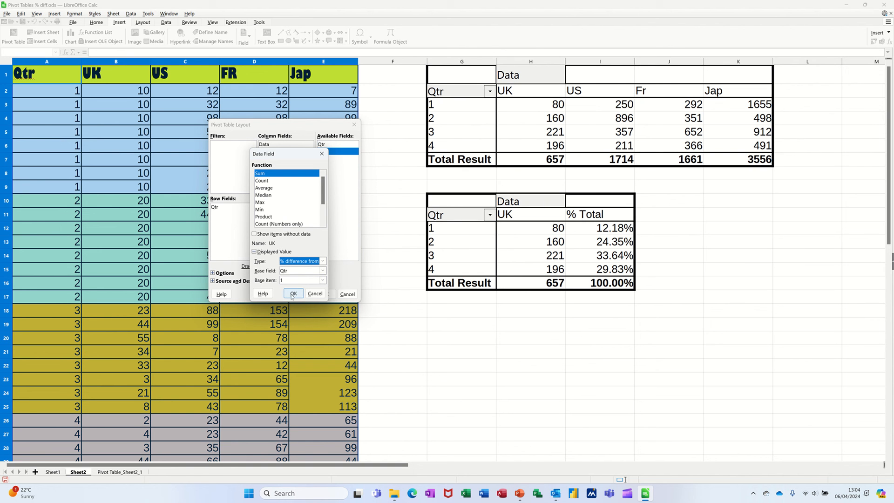
{"action": "left_click", "coordinate": [293, 293]}
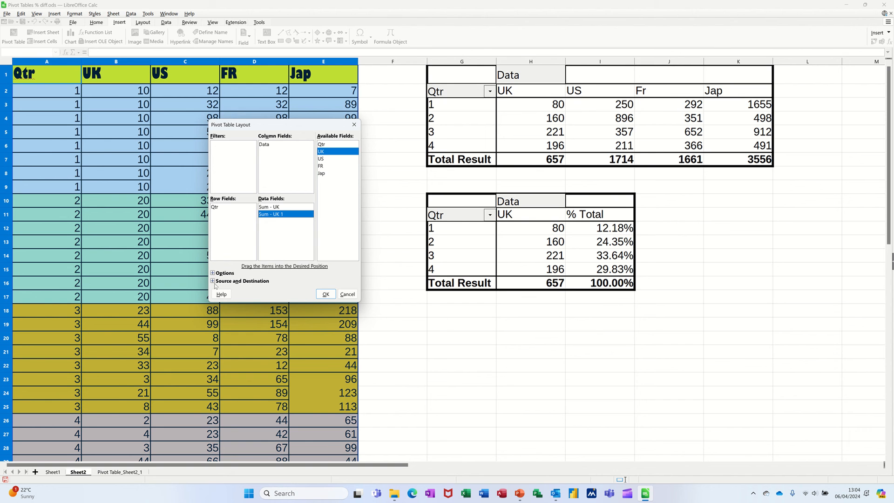
- Output the third pivot table to the empty range from G19 below the second table
{"action": "left_click", "coordinate": [213, 280]}
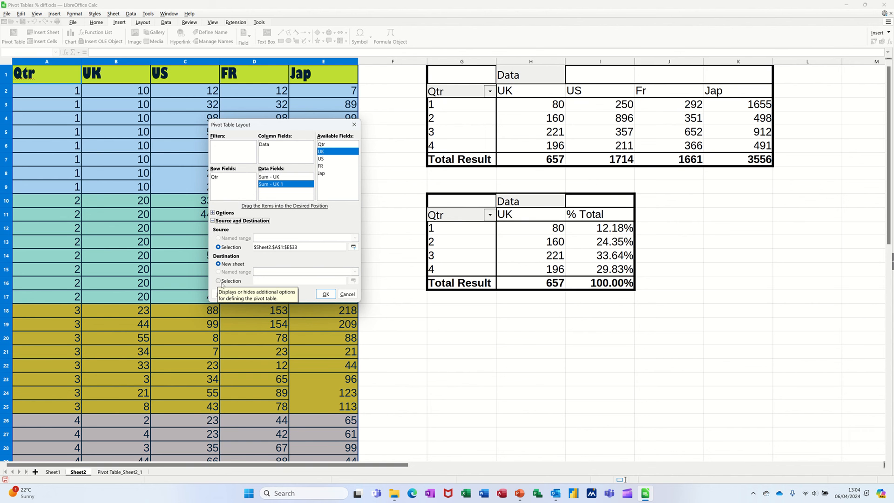
{"action": "left_click", "coordinate": [218, 280]}
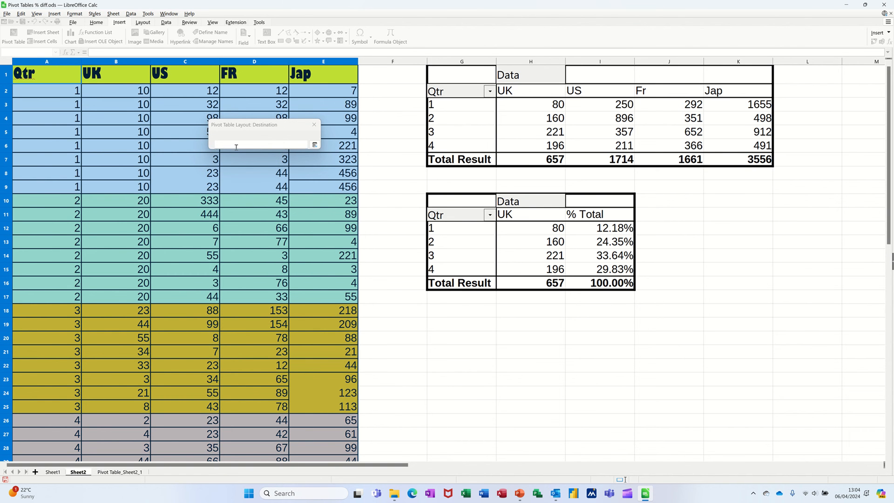
{"action": "left_click_drag", "start_coordinate": [429, 318], "coordinate": [633, 387]}
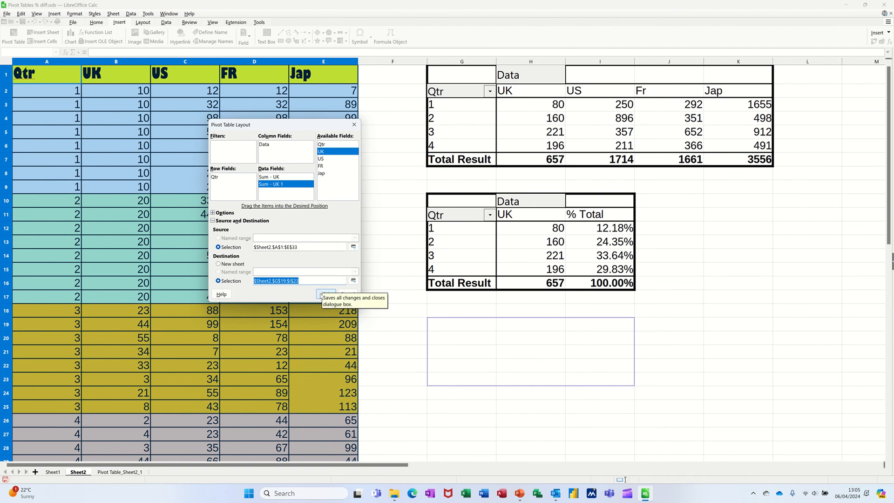
{"action": "left_click", "coordinate": [325, 294]}
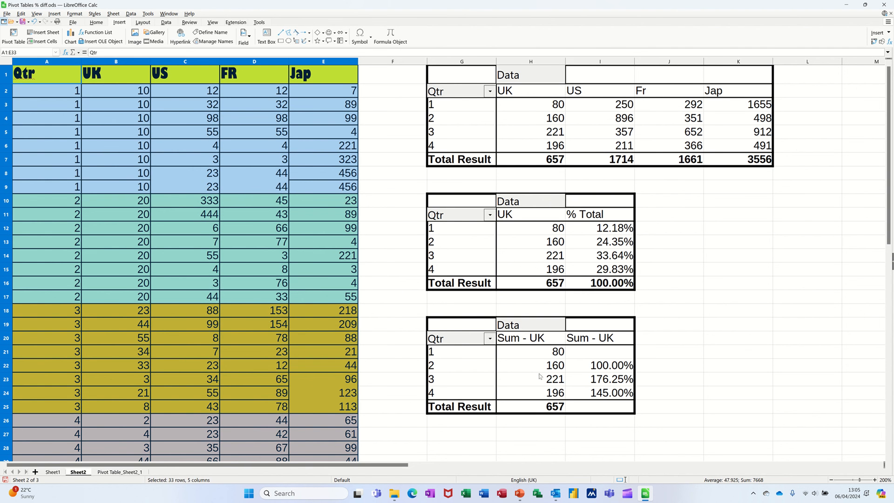
- Enter 'Total' in H20 and '% Diff' in I20 as the third table's headers
{"action": "left_click", "coordinate": [529, 338]}
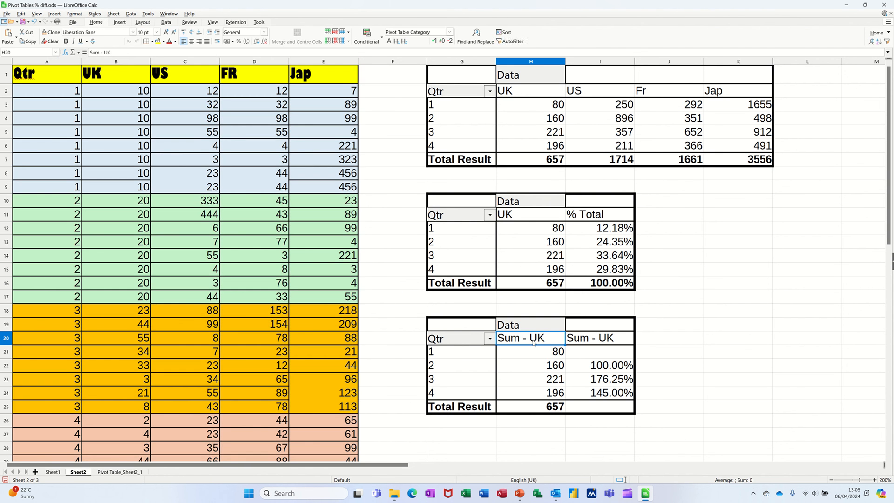
{"action": "type", "text": "Total"}
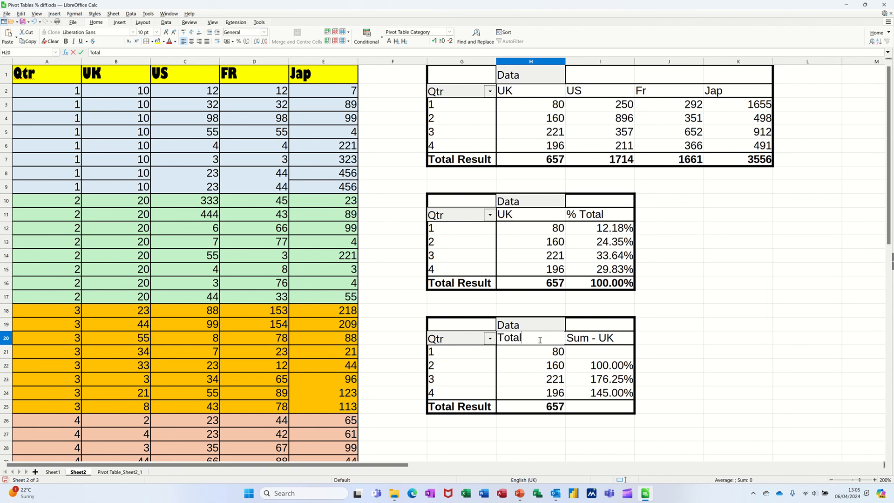
{"action": "left_click", "coordinate": [599, 337]}
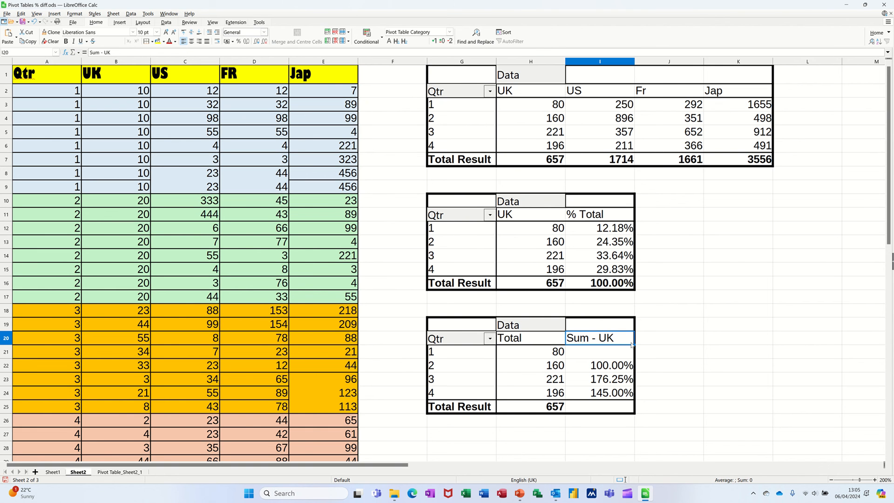
{"action": "type", "text": "% Total"}
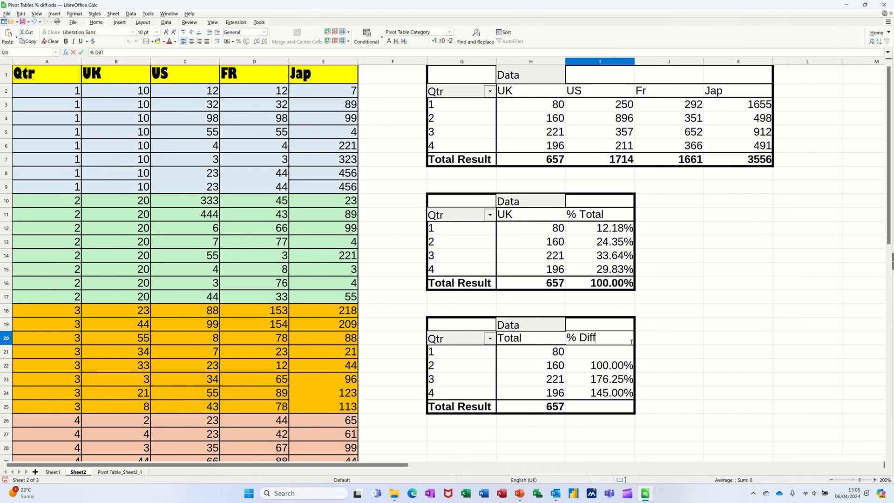
{"action": "left_click", "coordinate": [599, 365]}
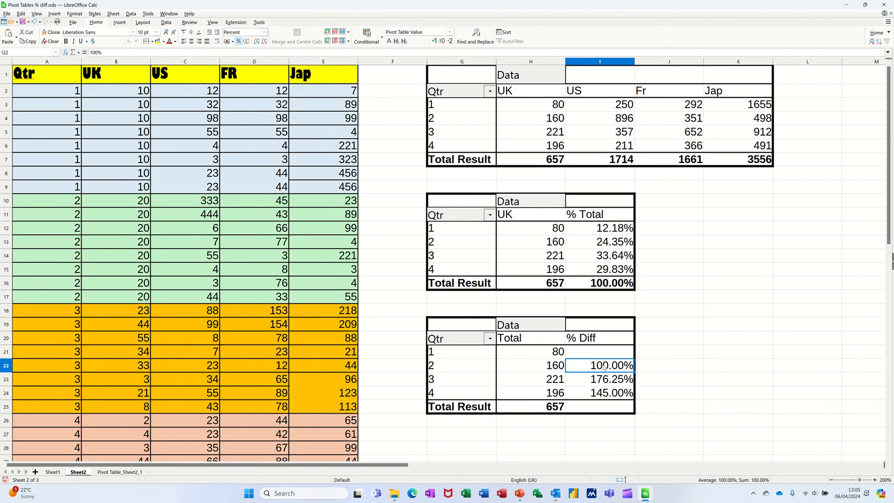
{"action": "mouse_move", "coordinate": [603, 383]}
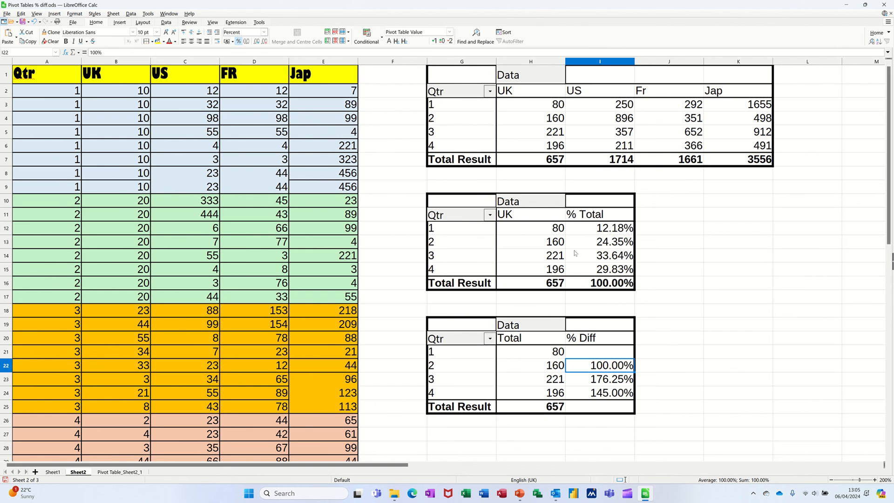
{"action": "mouse_move", "coordinate": [248, 210]}
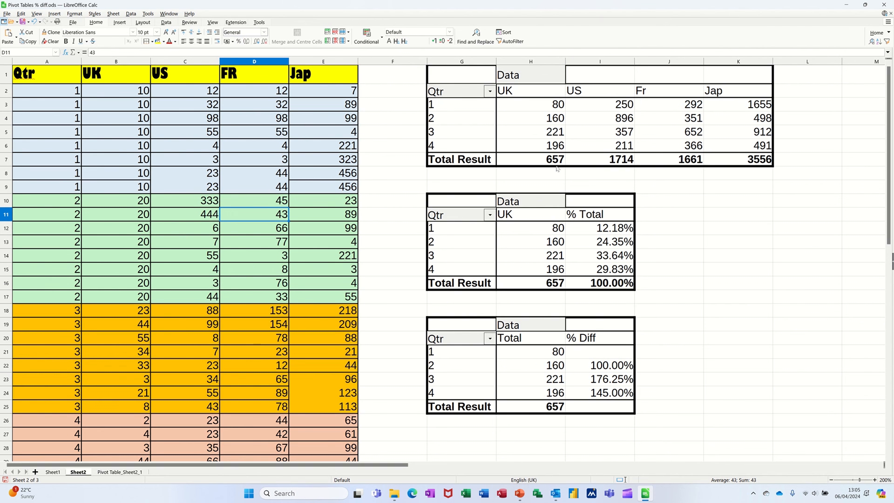
{"action": "mouse_move", "coordinate": [607, 238]}
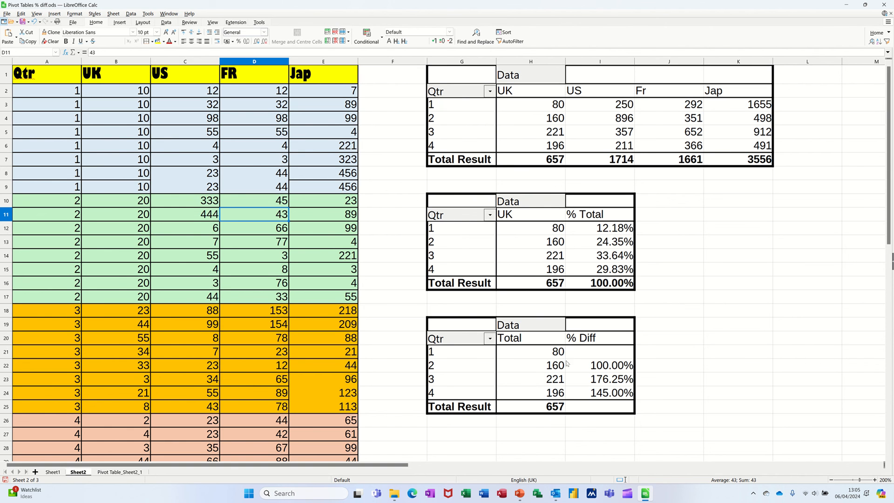
{"action": "mouse_move", "coordinate": [533, 374]}
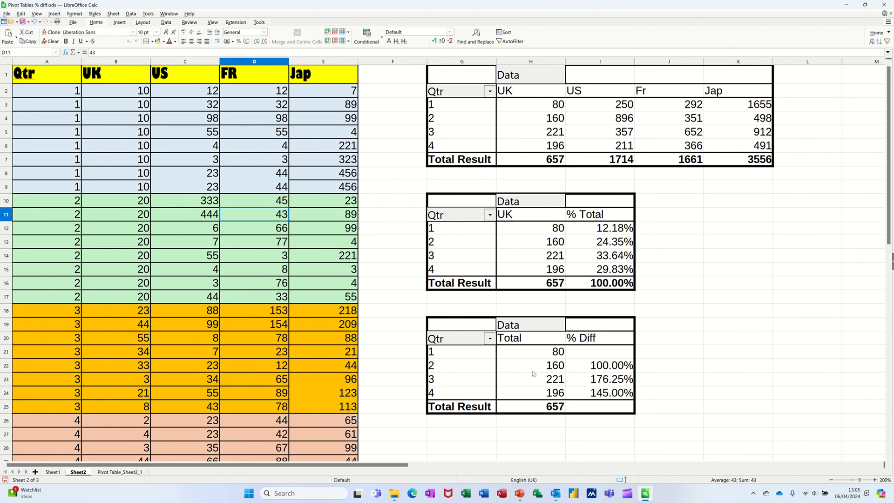
- Select a cell inside the third pivot table to reach its layout properties
{"action": "left_click", "coordinate": [529, 365]}
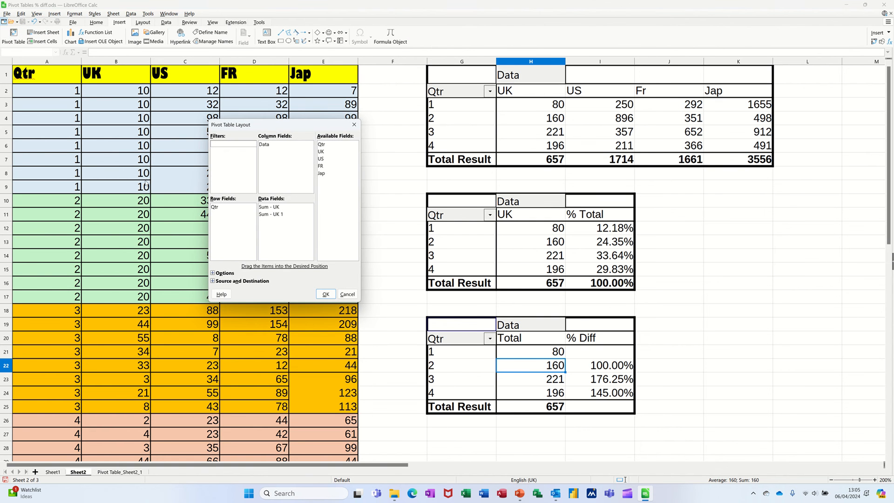
{"action": "mouse_move", "coordinate": [285, 228]}
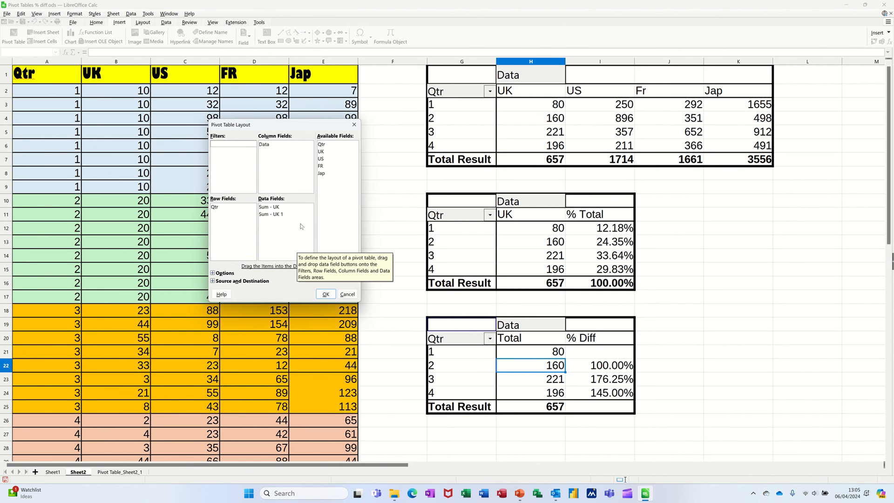
- Move Data to Row Fields, apply the layout, and scroll down the sheet
{"action": "left_click", "coordinate": [264, 144]}
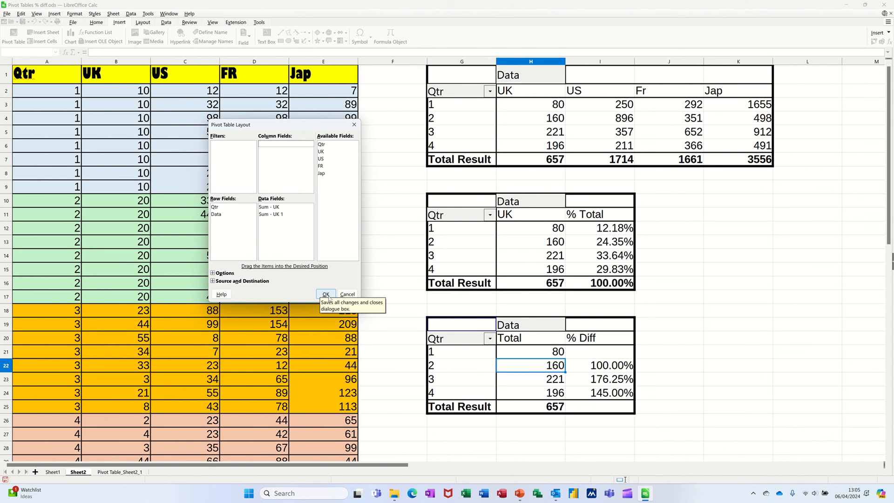
{"action": "left_click", "coordinate": [326, 295]}
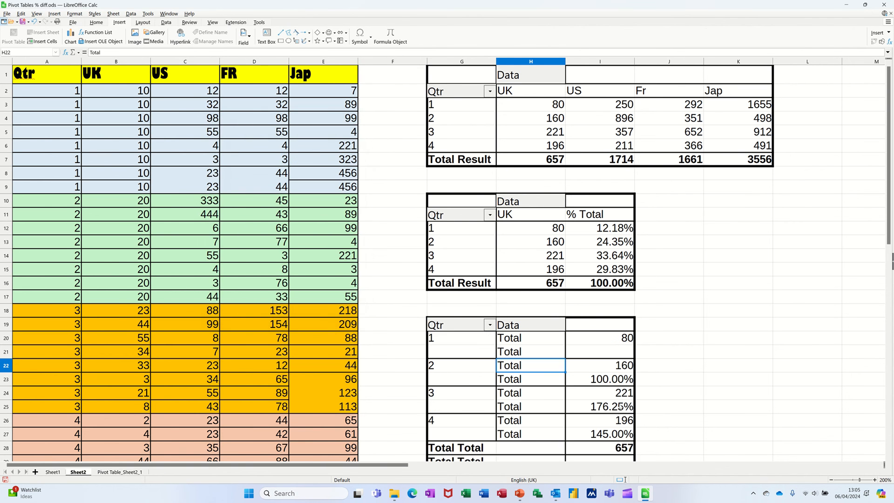
{"action": "scroll", "scroll_direction": "down", "scroll_amount": 3}
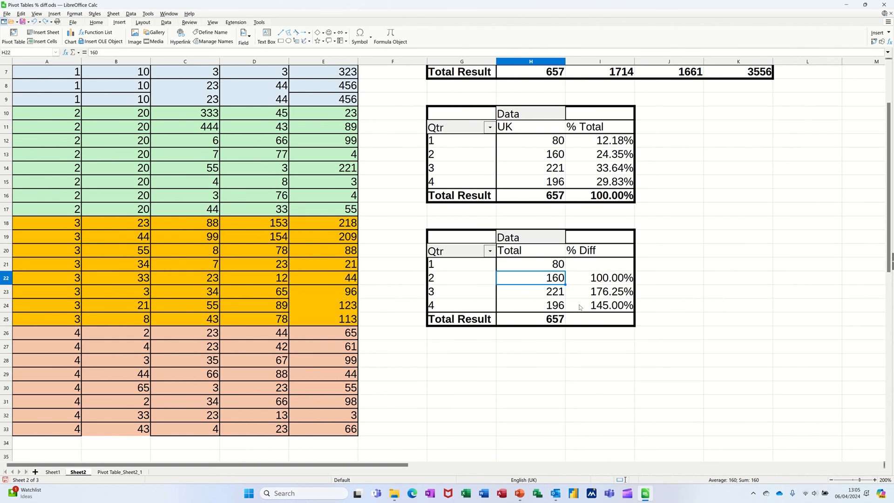
{"action": "mouse_move", "coordinate": [587, 307]}
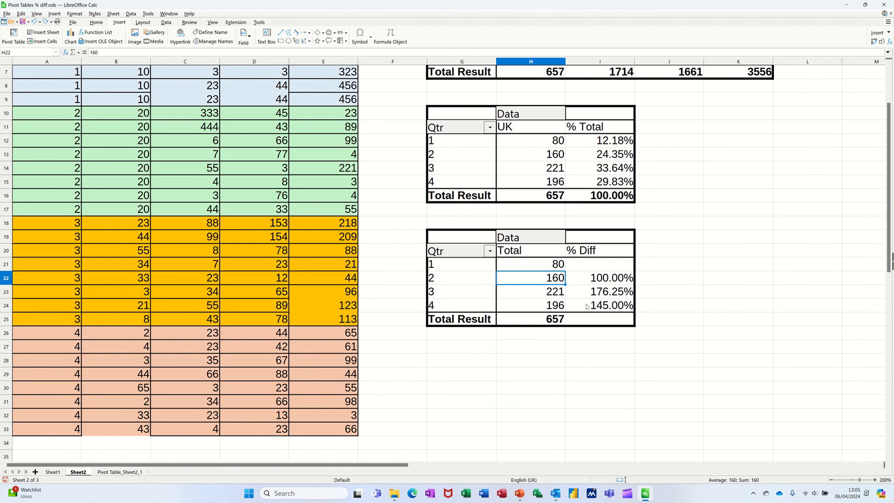